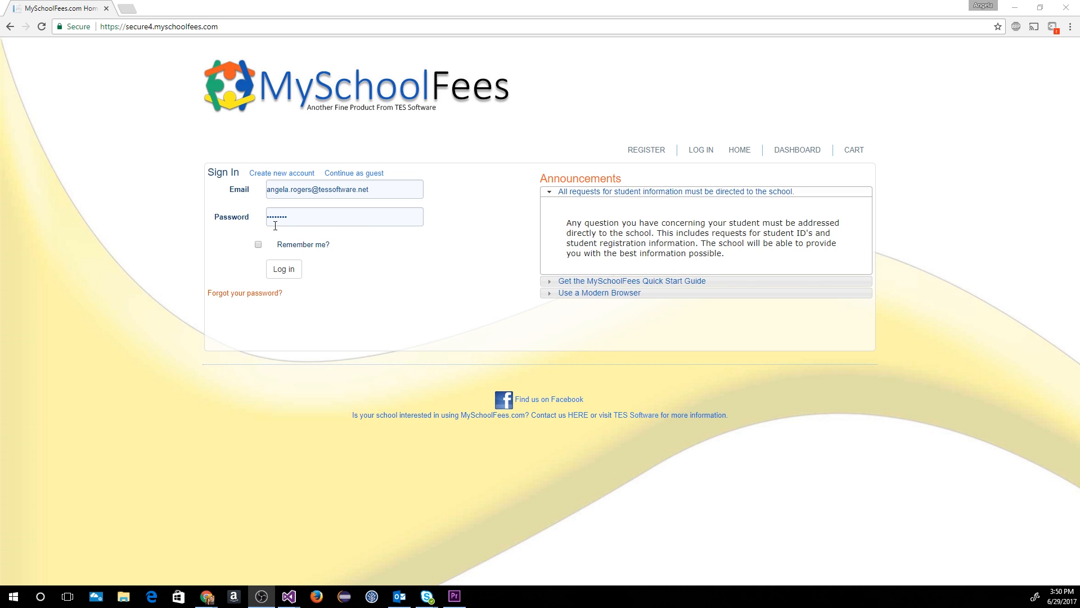
mouse_move(244, 292)
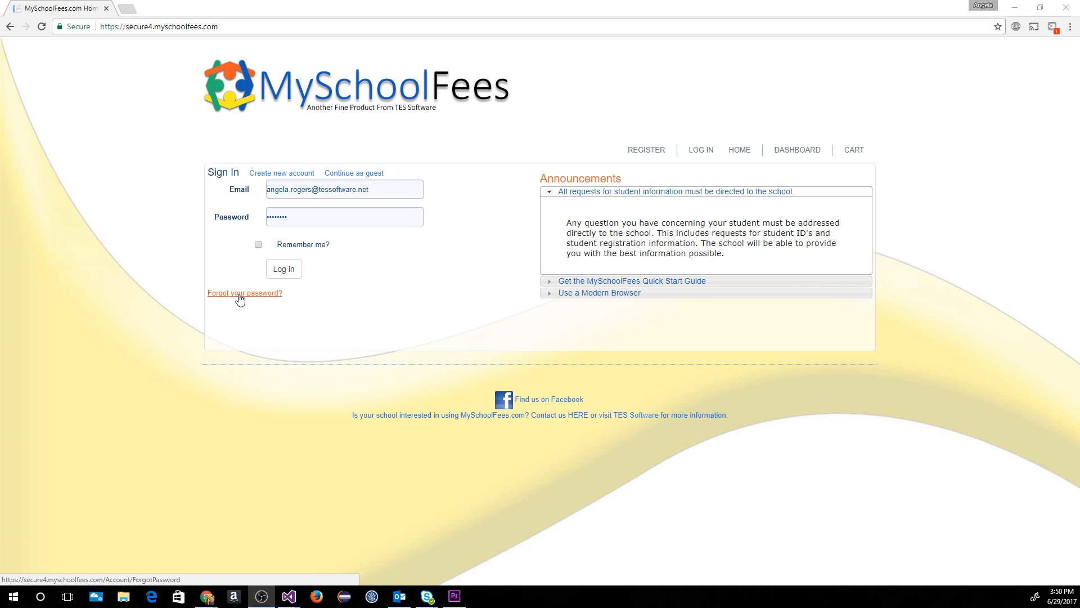
mouse_move(214, 212)
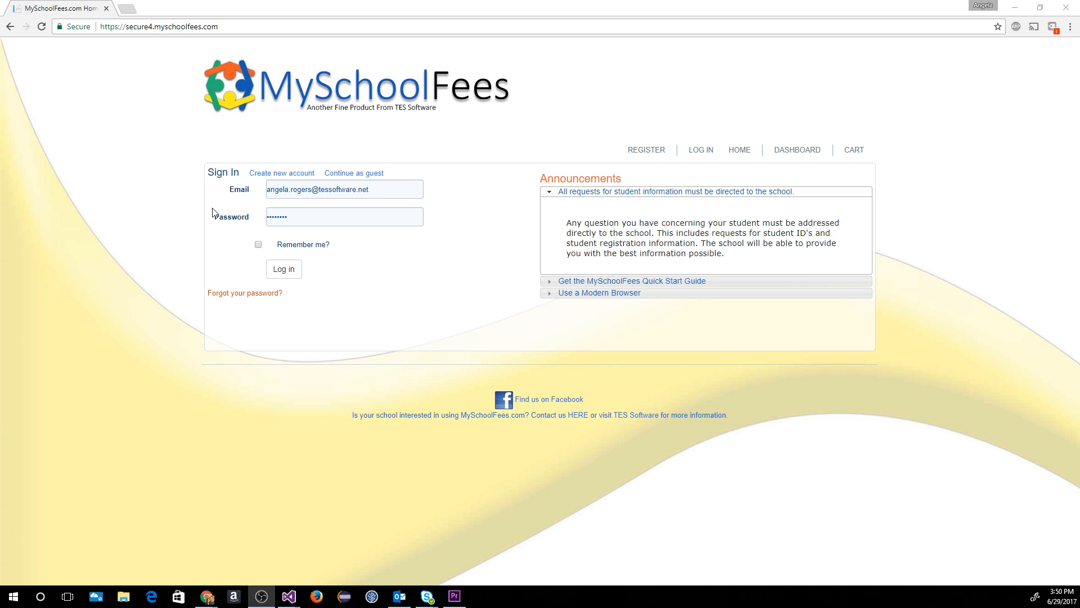
mouse_move(281, 173)
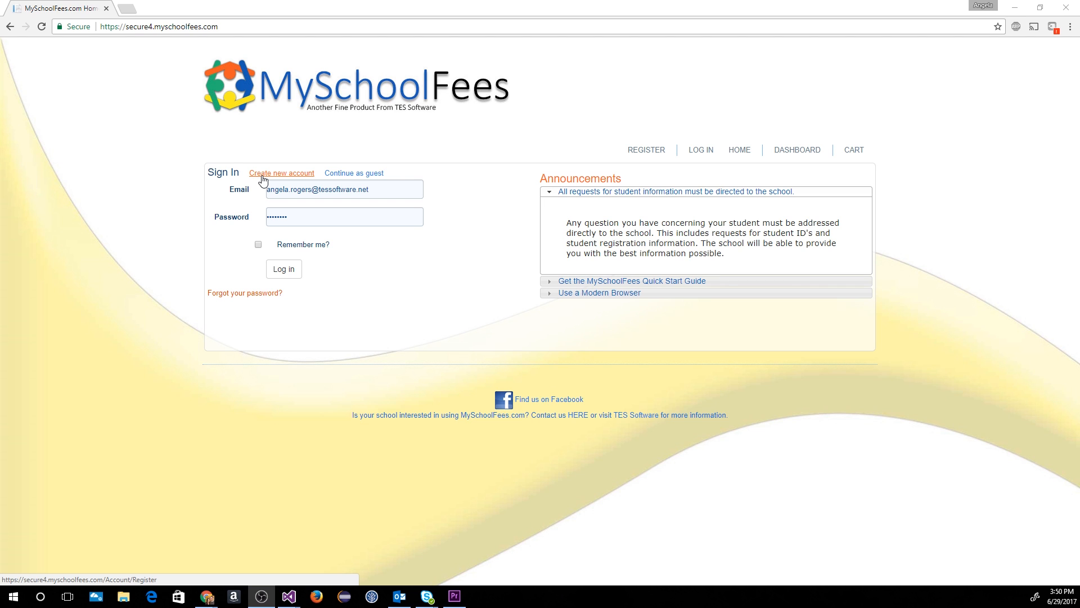
mouse_move(283, 269)
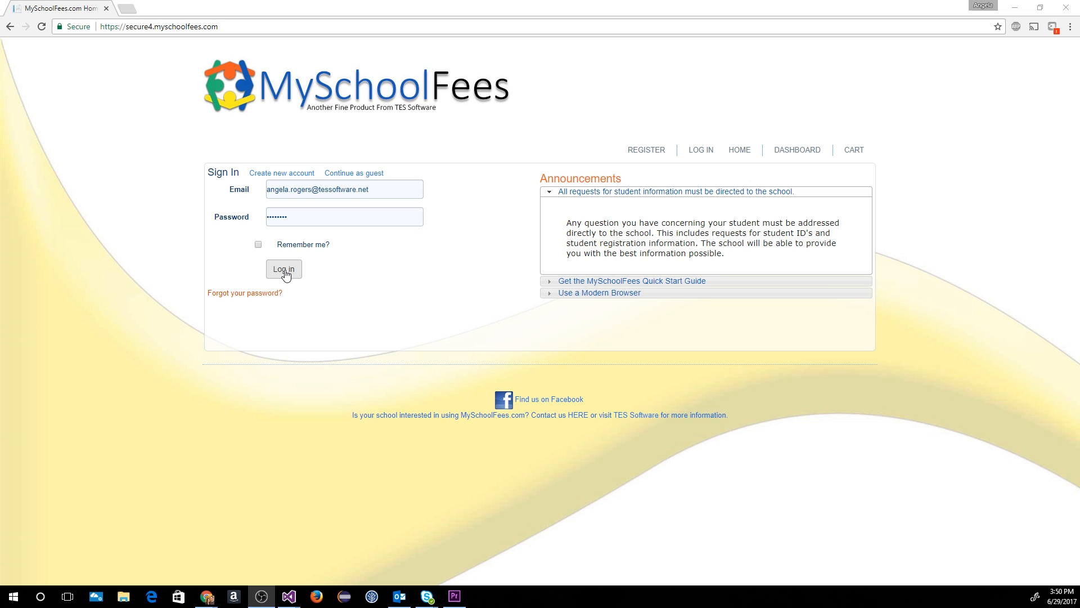
Log in and remove the third student, the one without a photo, from the dashboard
click(283, 269)
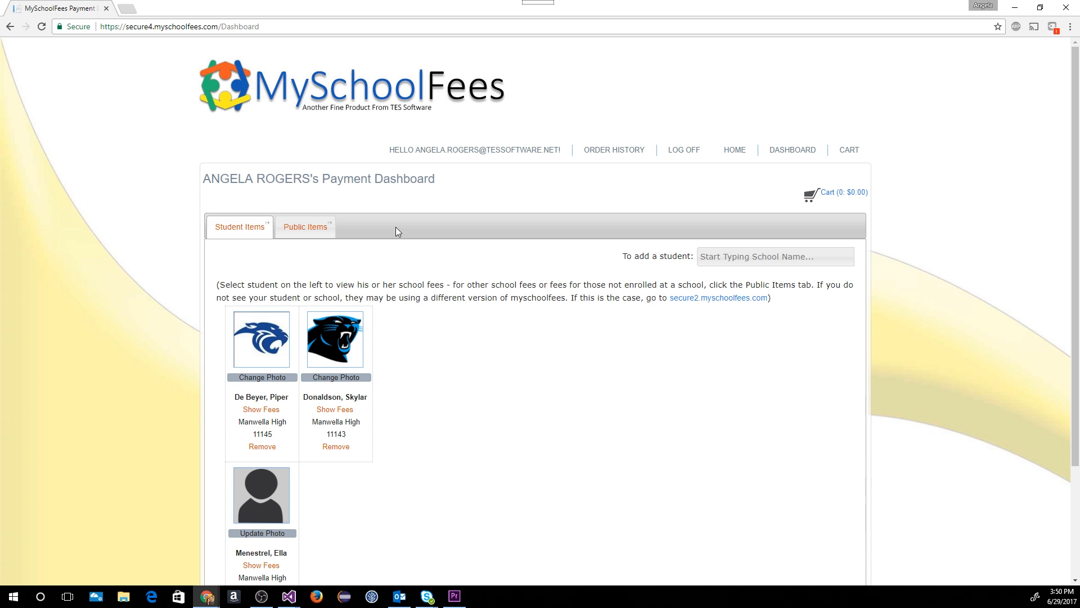
mouse_move(433, 297)
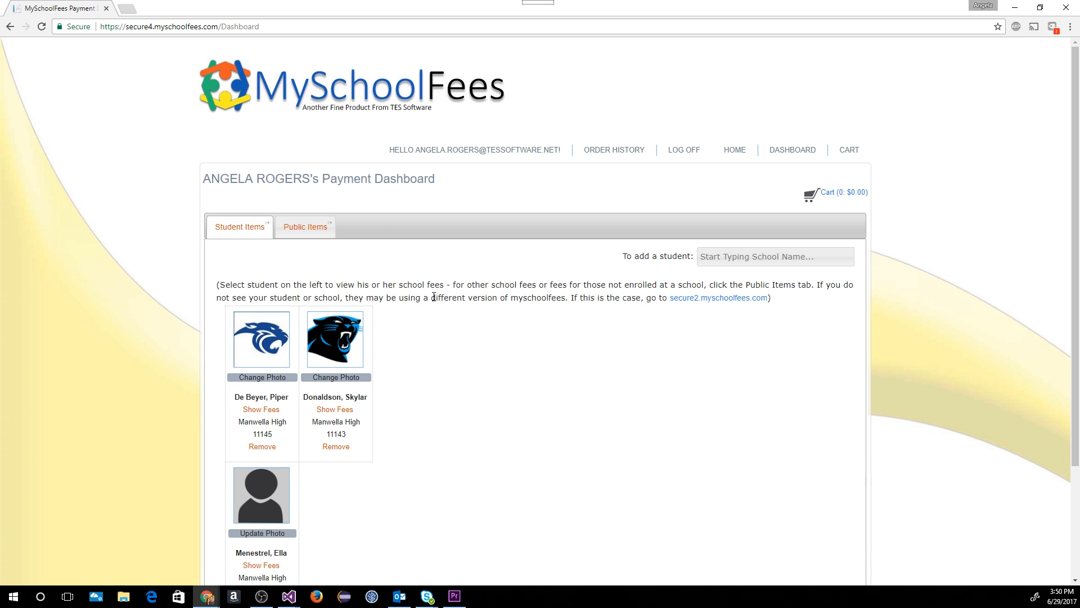
mouse_move(436, 320)
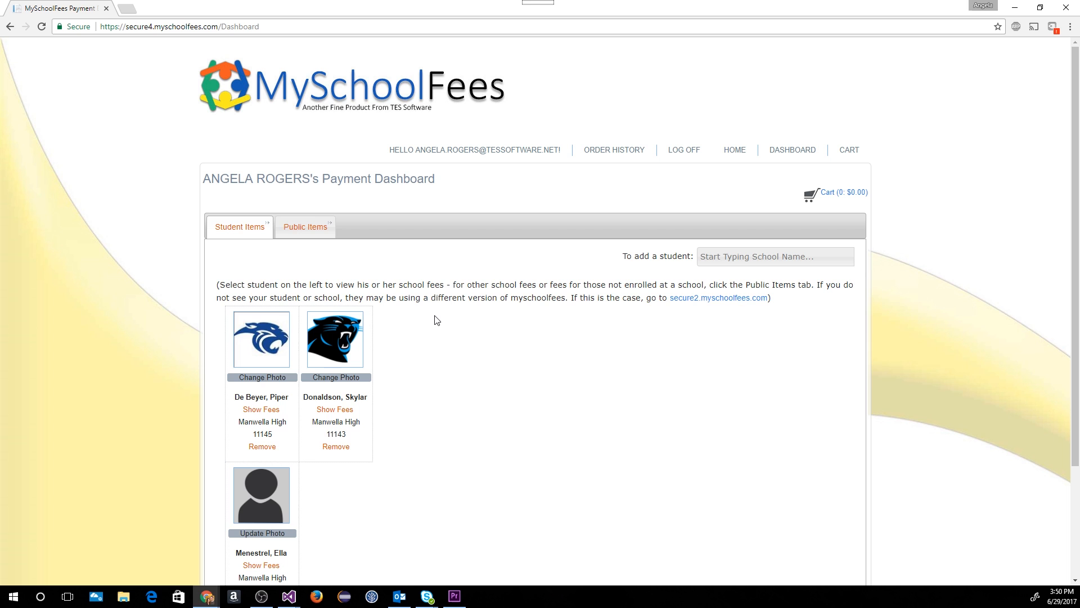
mouse_move(392, 476)
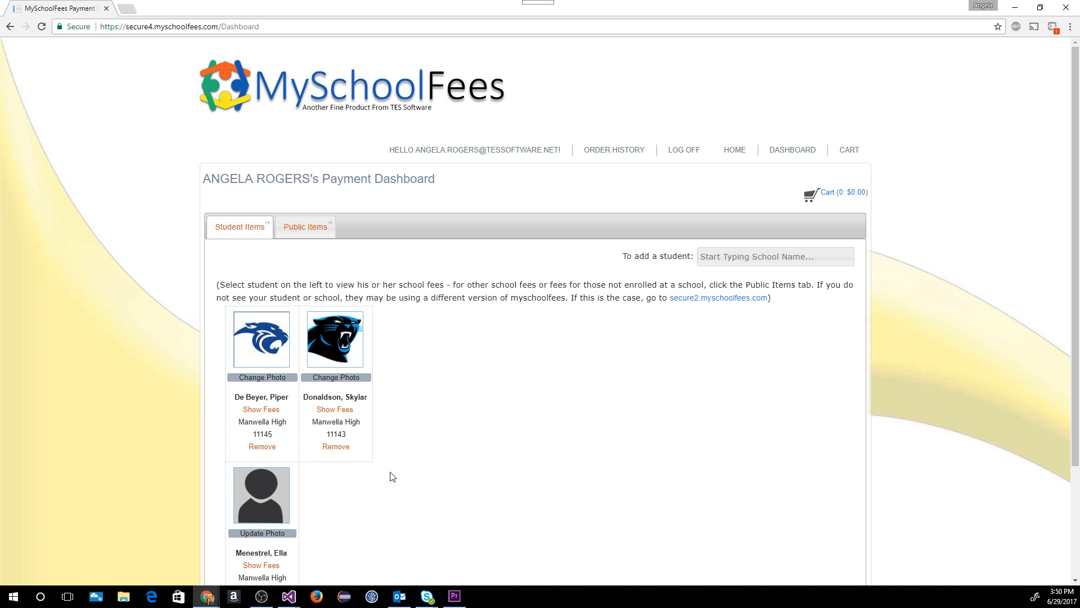
scroll(down, 3)
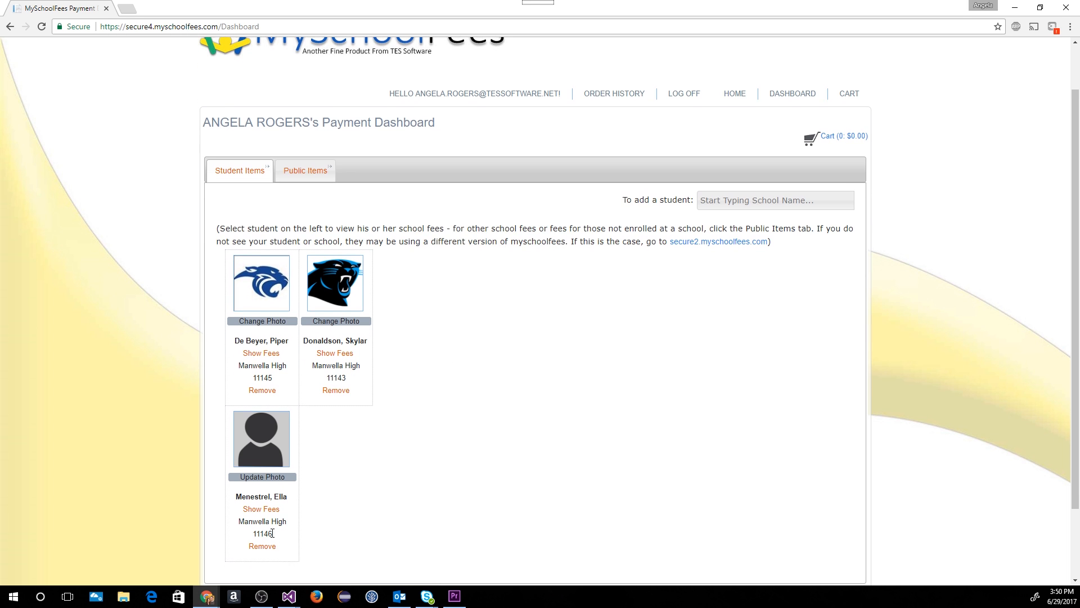
click(261, 546)
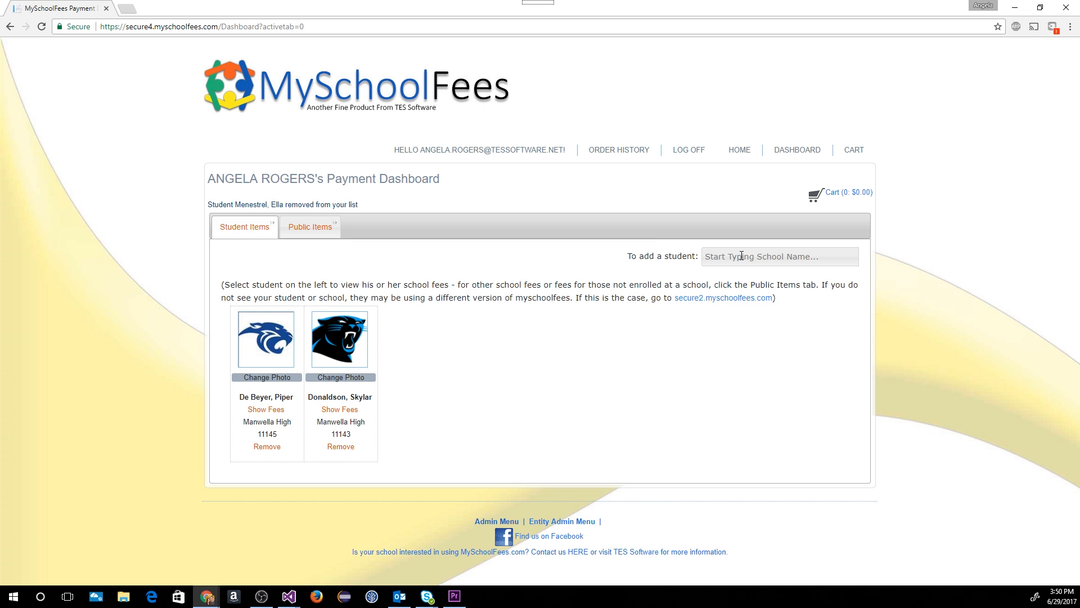
Re-add student ID 11146 at OREGON-DEMO-MANWELLA HIGH and confirm the addition
text(manw)
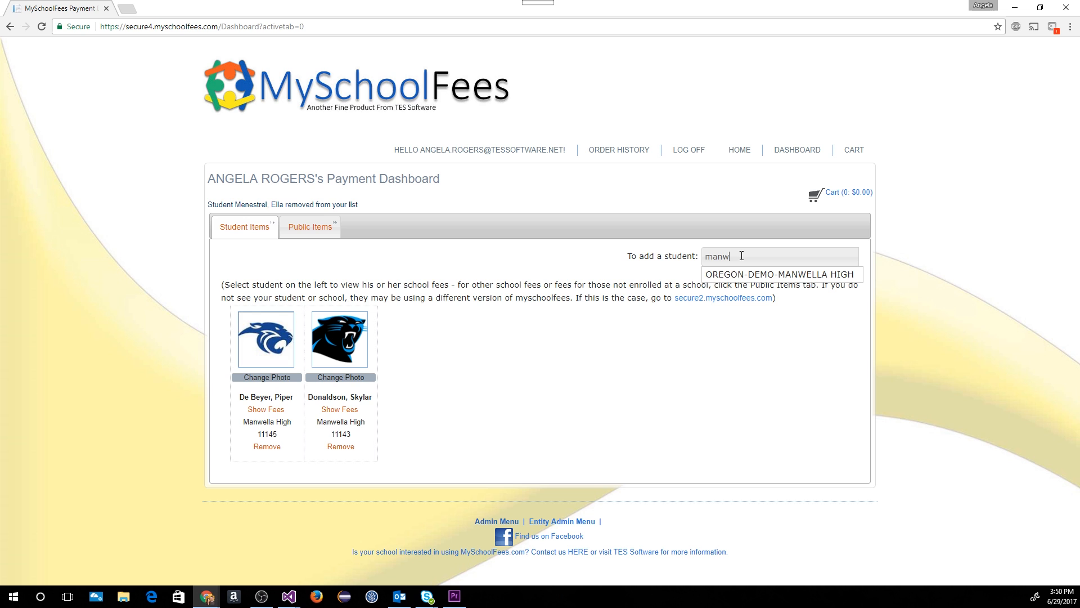
click(780, 273)
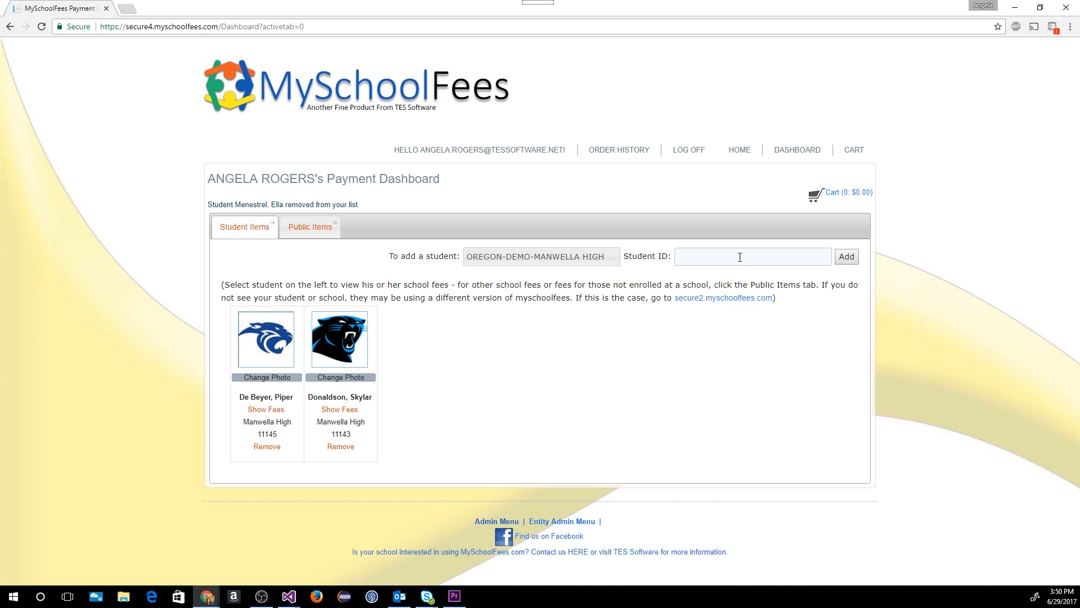
text(11146)
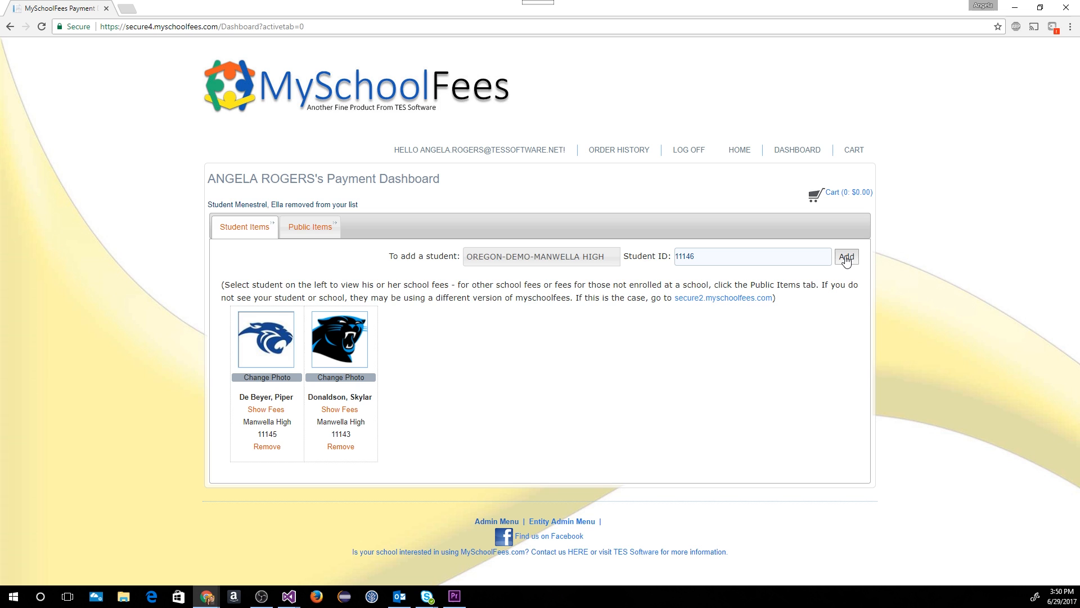
click(847, 257)
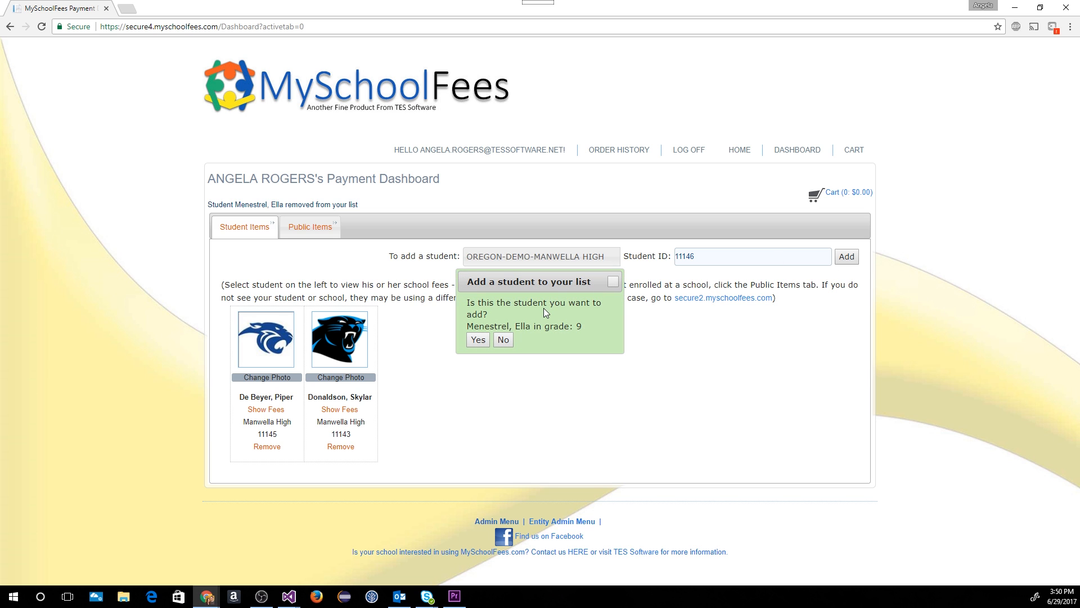
mouse_move(462, 360)
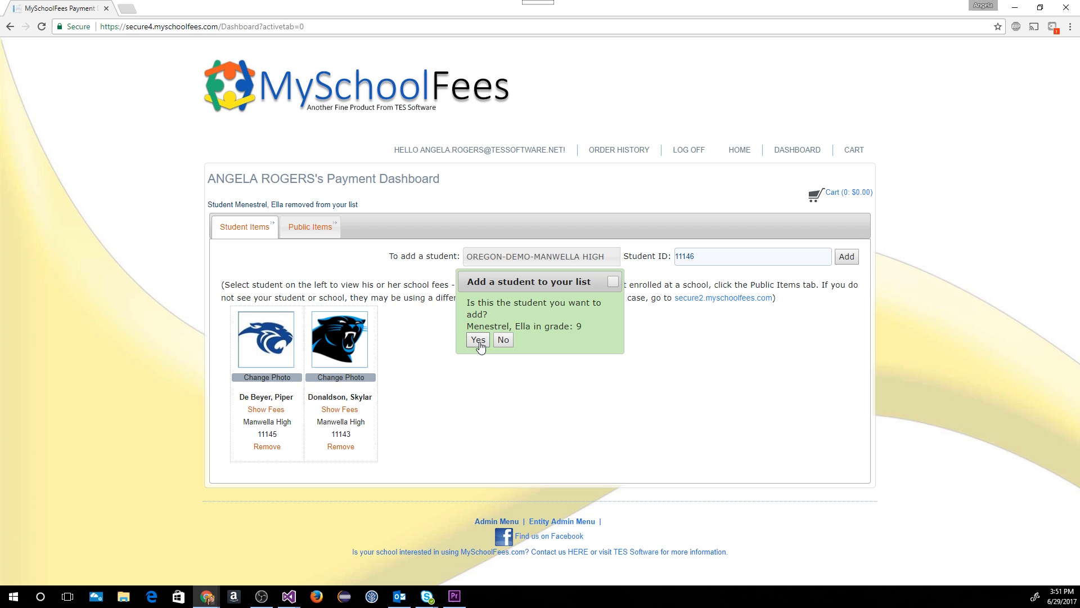
click(477, 339)
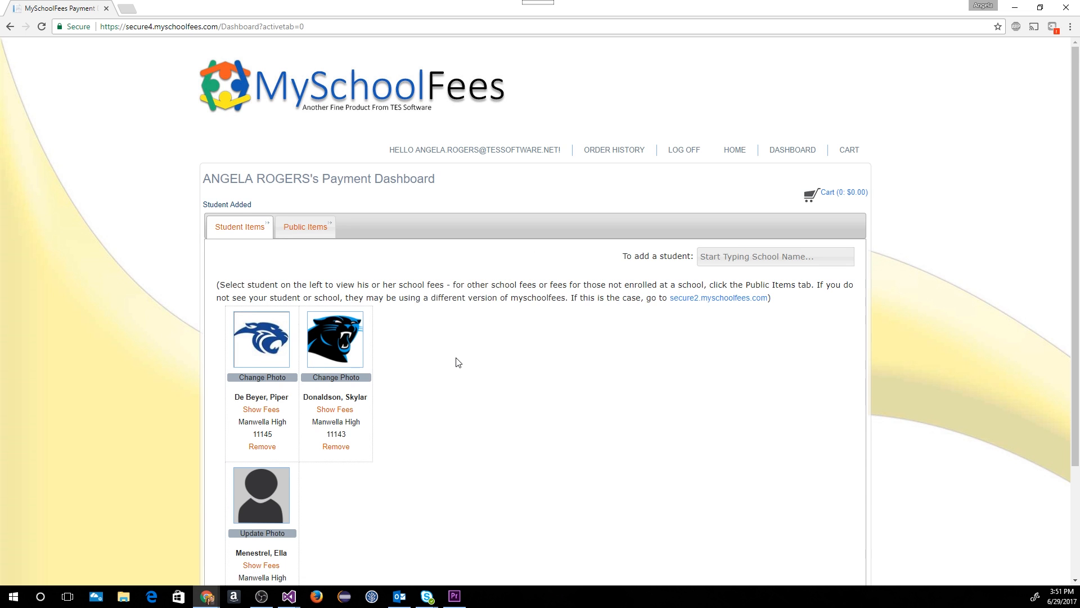
Add a $5.00 CHEER UNIFORM 3 payment for the third student to the cart
scroll(down, 3)
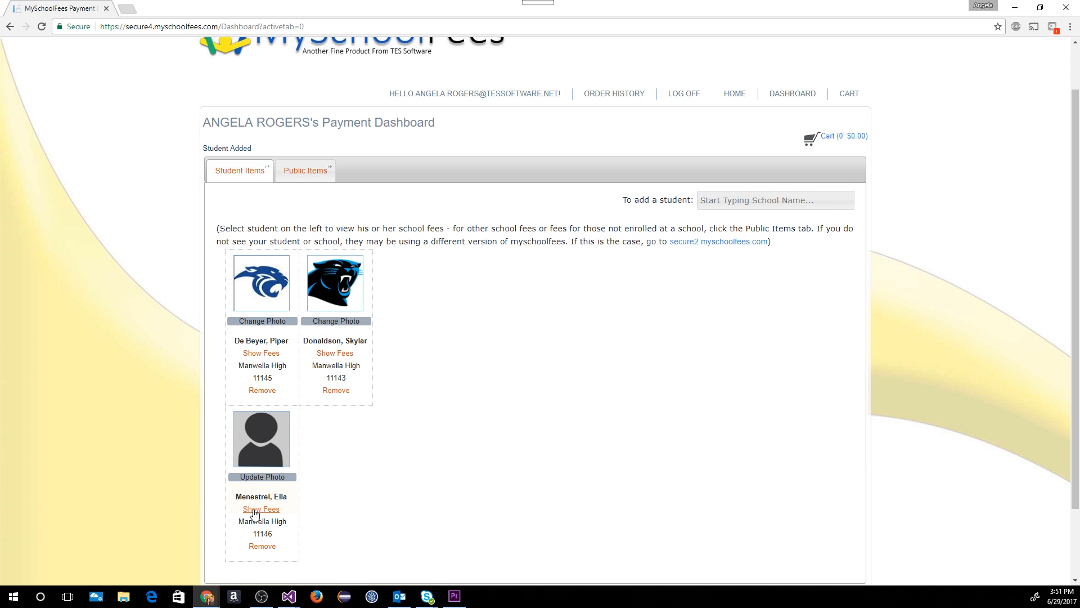
mouse_move(261, 477)
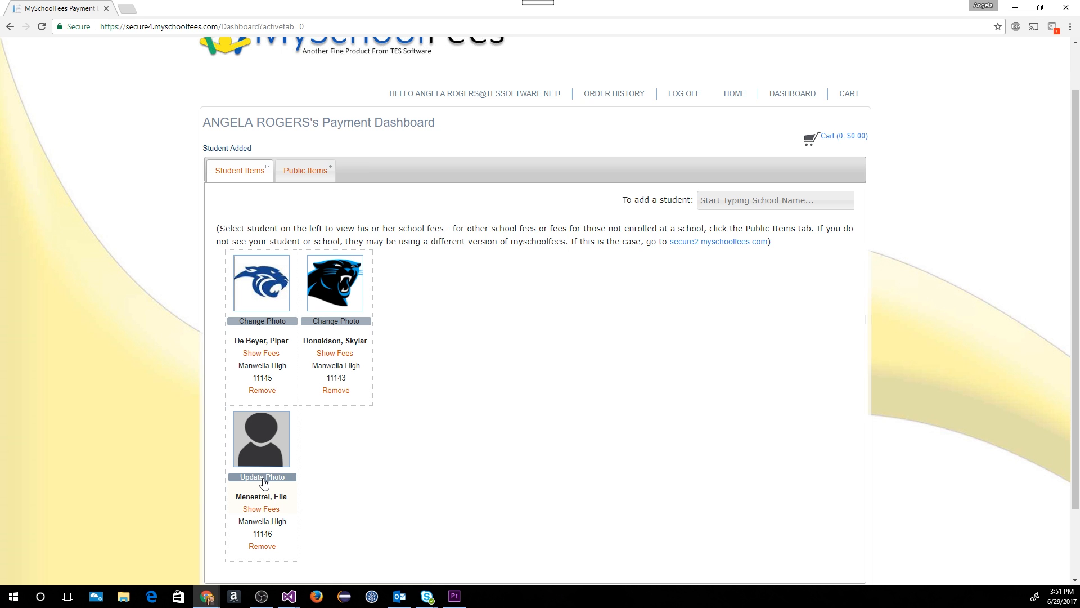
click(261, 509)
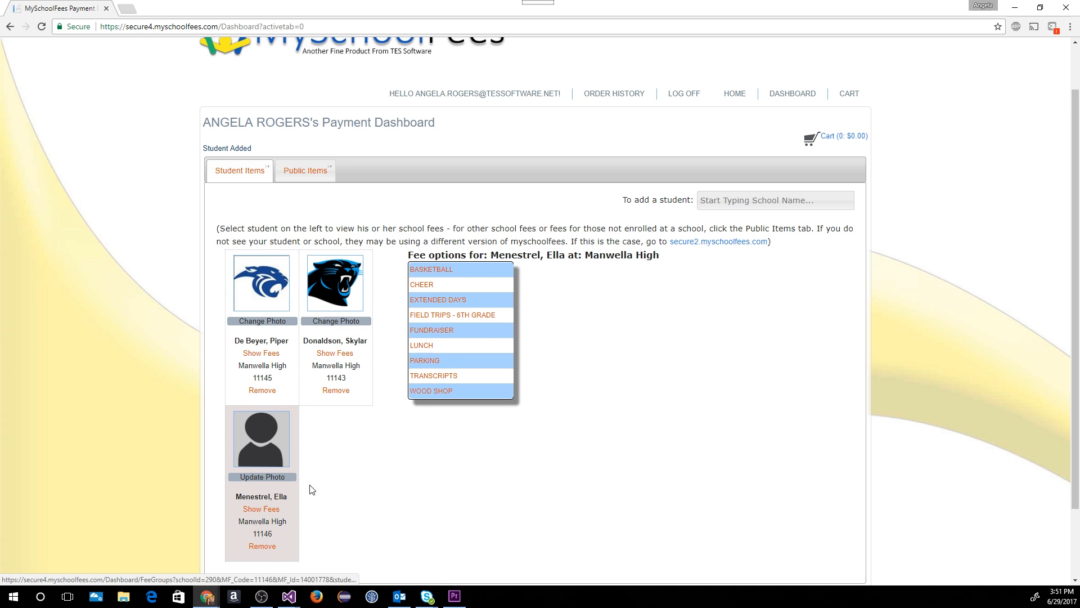
click(421, 284)
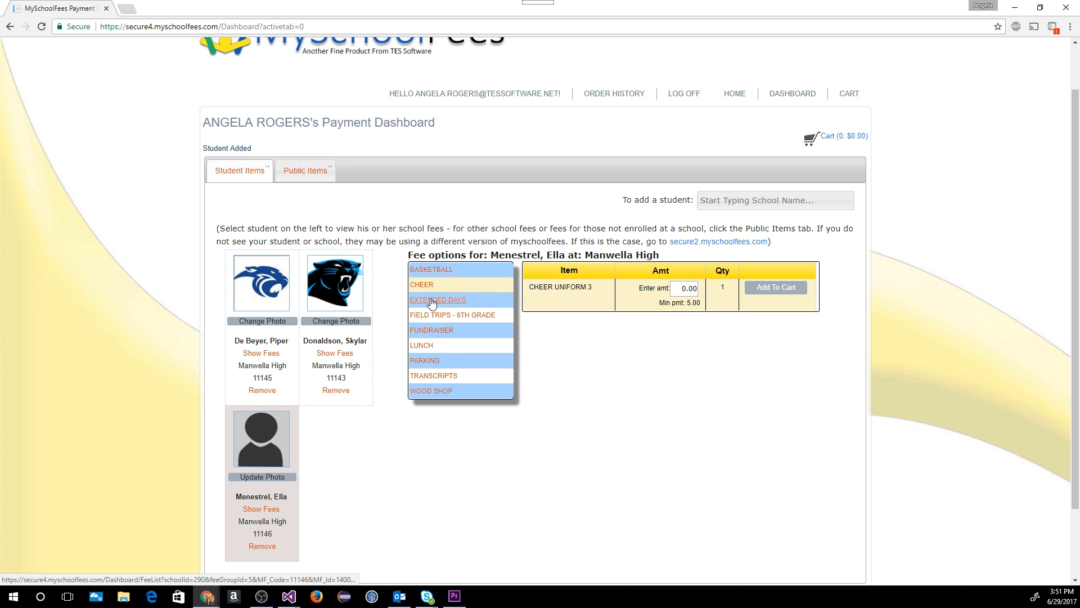
click(452, 316)
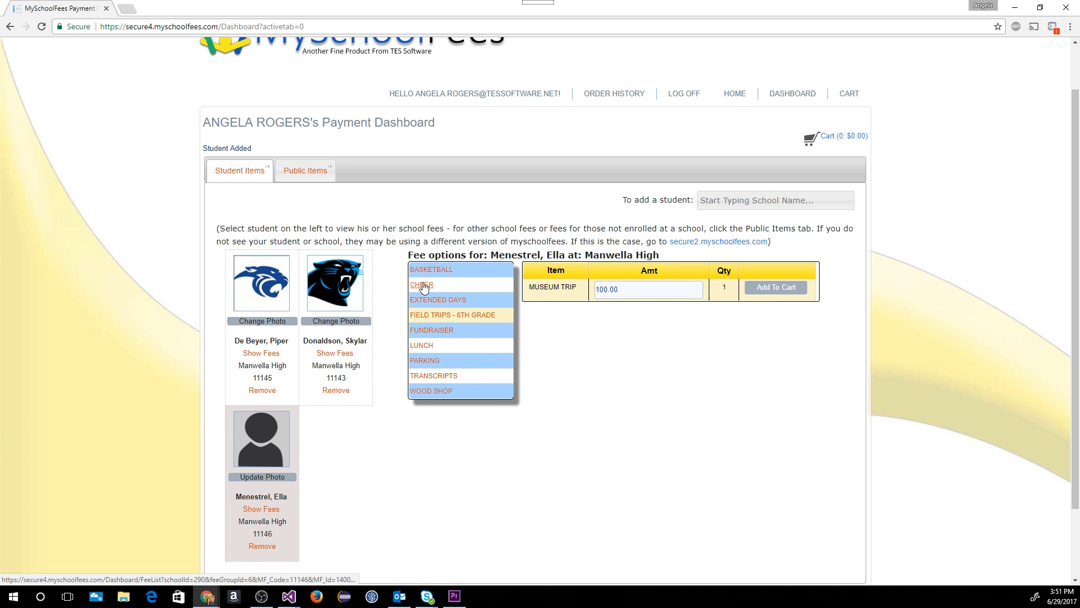
click(421, 285)
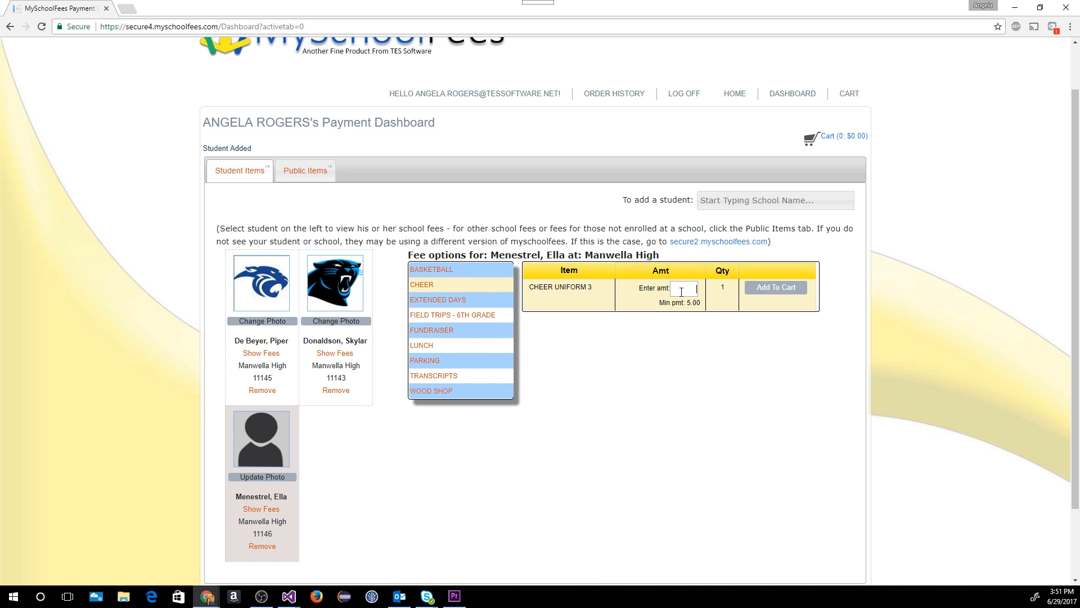
text(5.00)
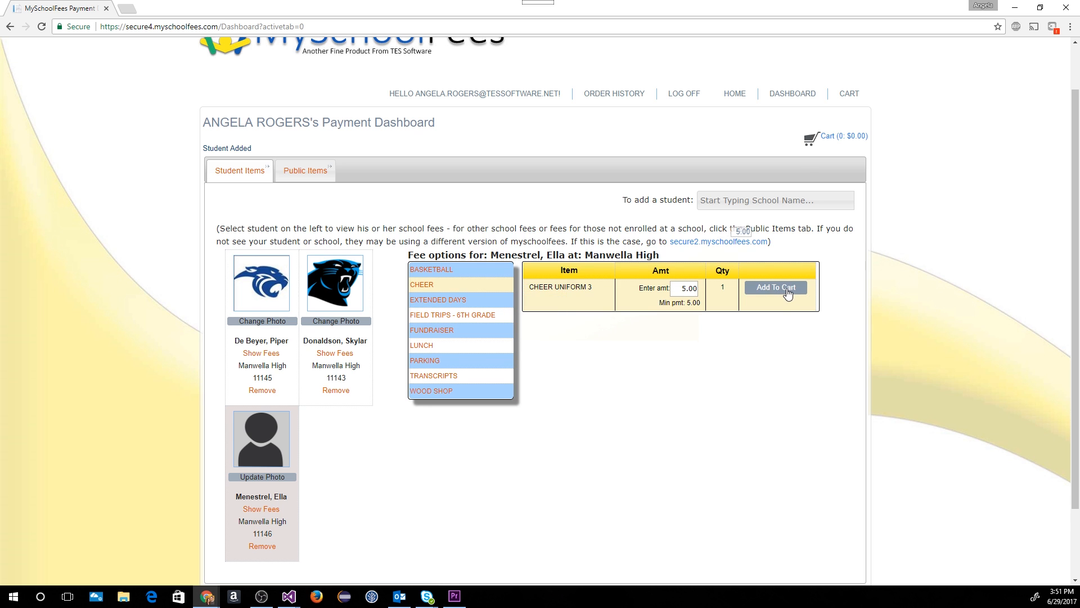
click(774, 288)
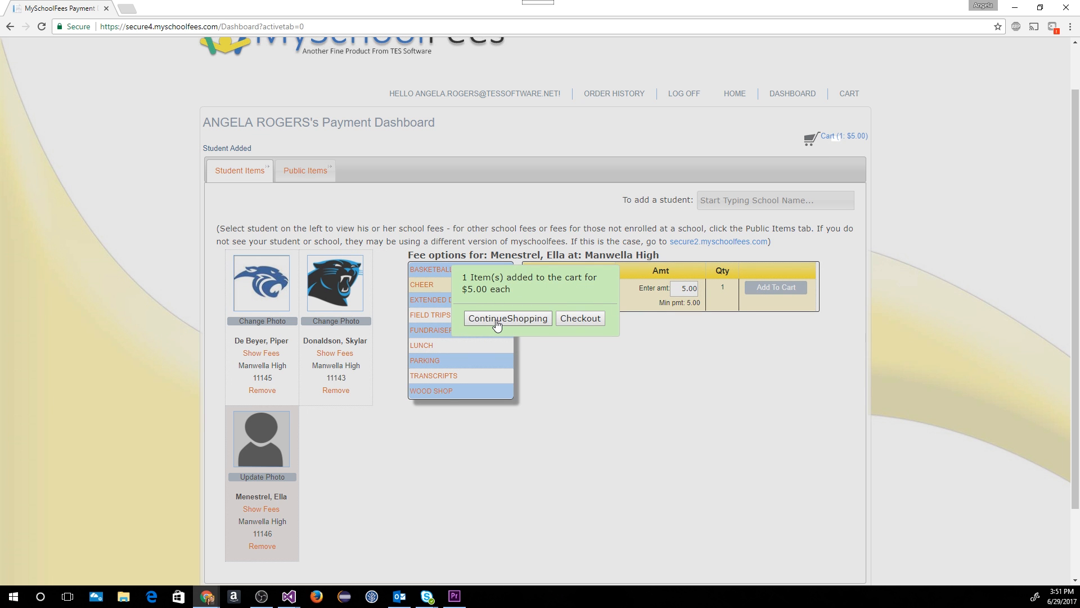
click(507, 317)
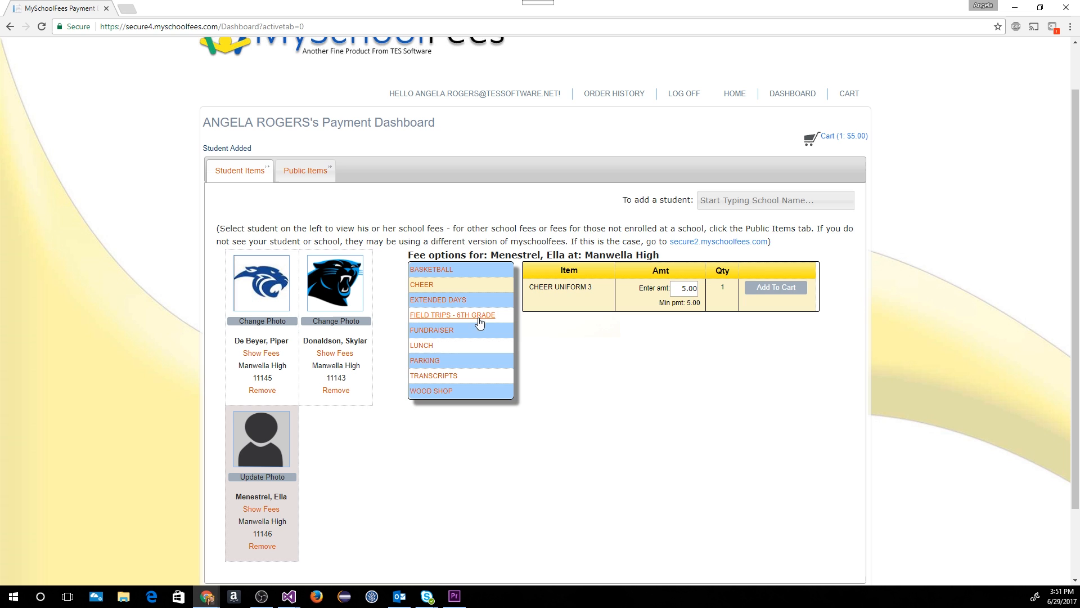
mouse_move(375, 212)
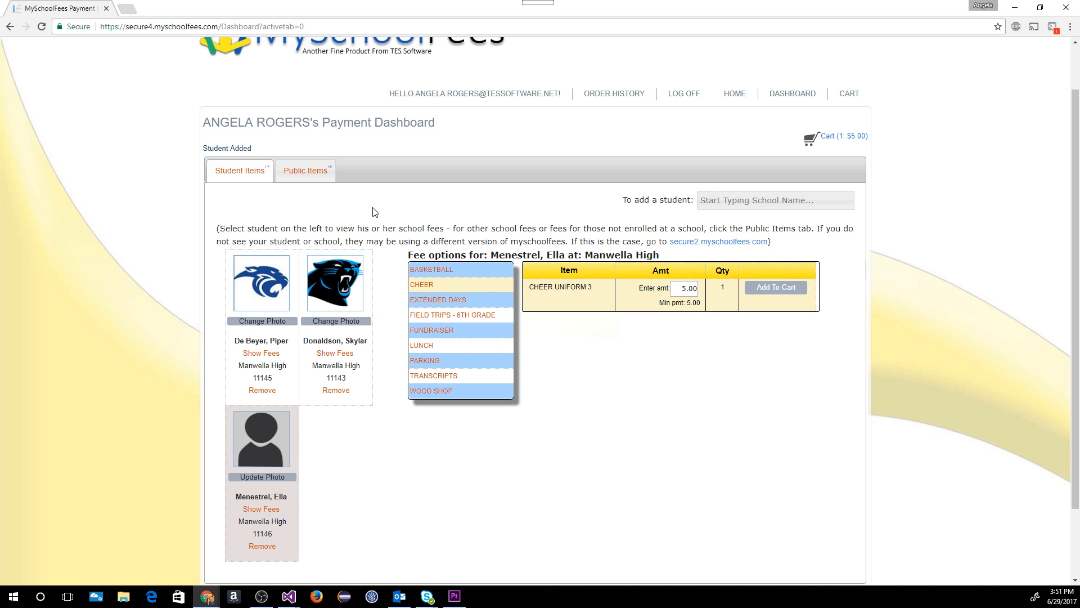
mouse_move(312, 187)
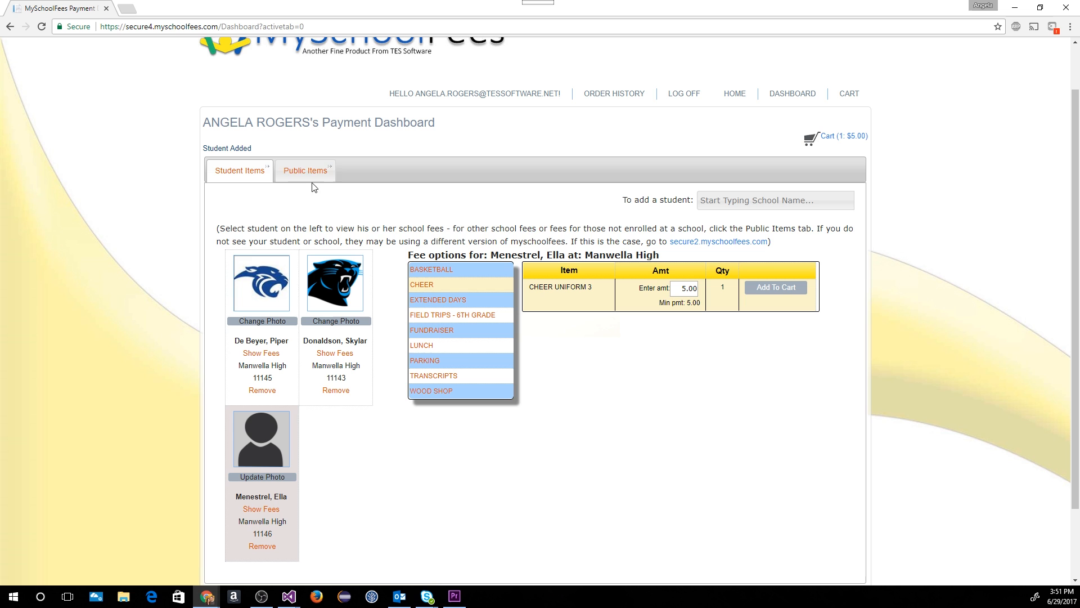
From Manwella High public Drama fees, add two Sense and Sensibility – Back tickets for 3/23/2017
click(305, 170)
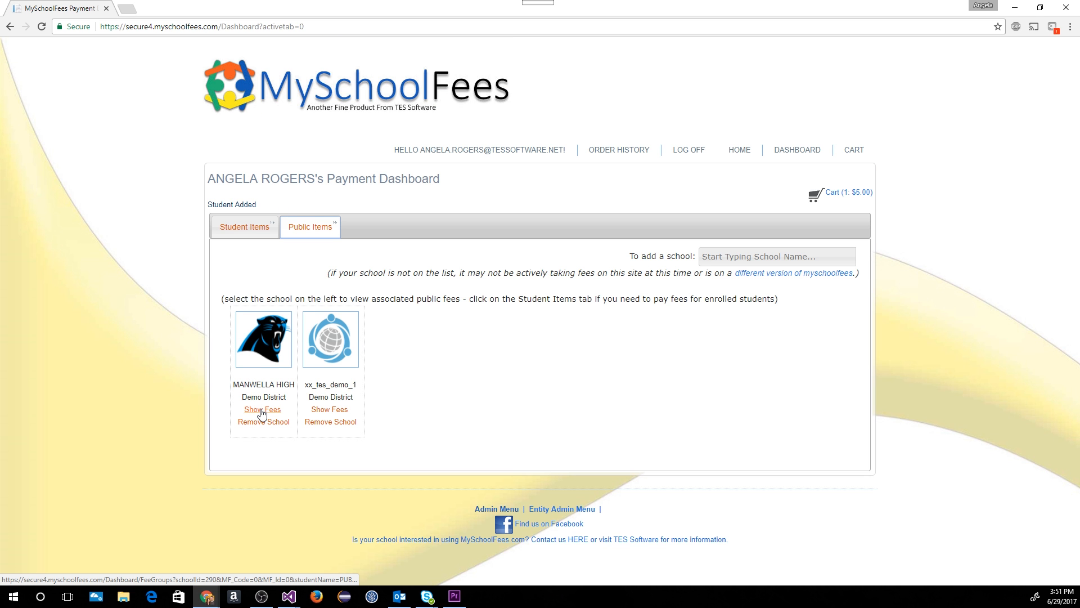
mouse_move(263, 409)
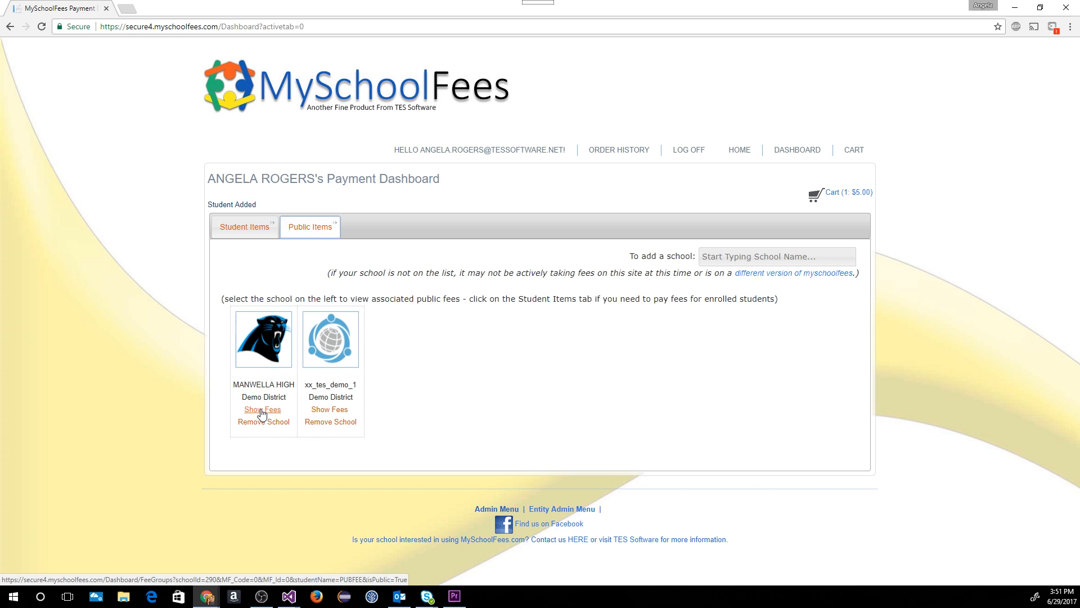
click(263, 409)
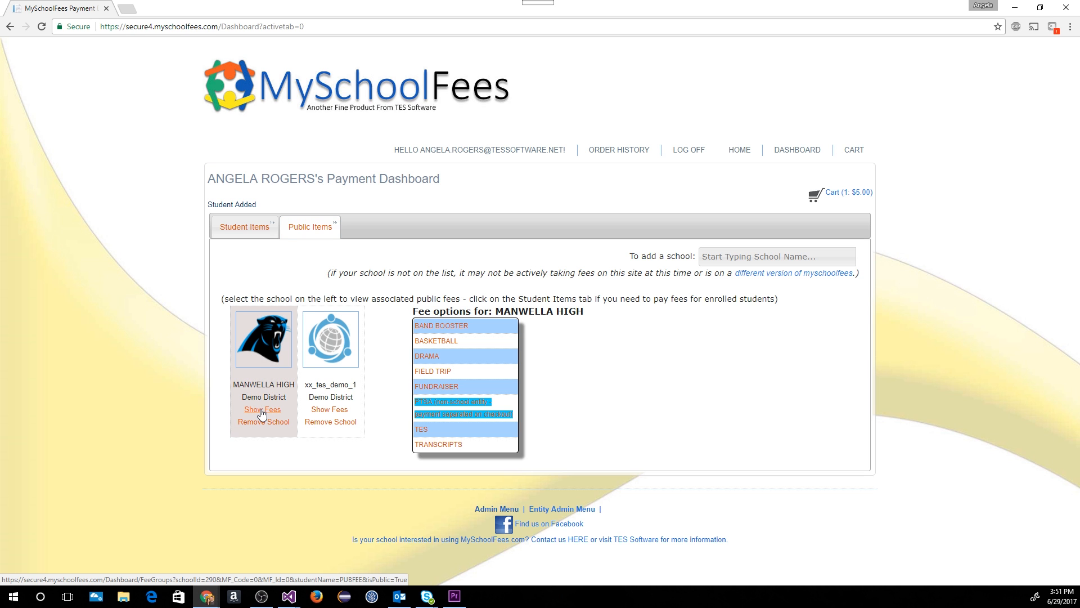
mouse_move(405, 323)
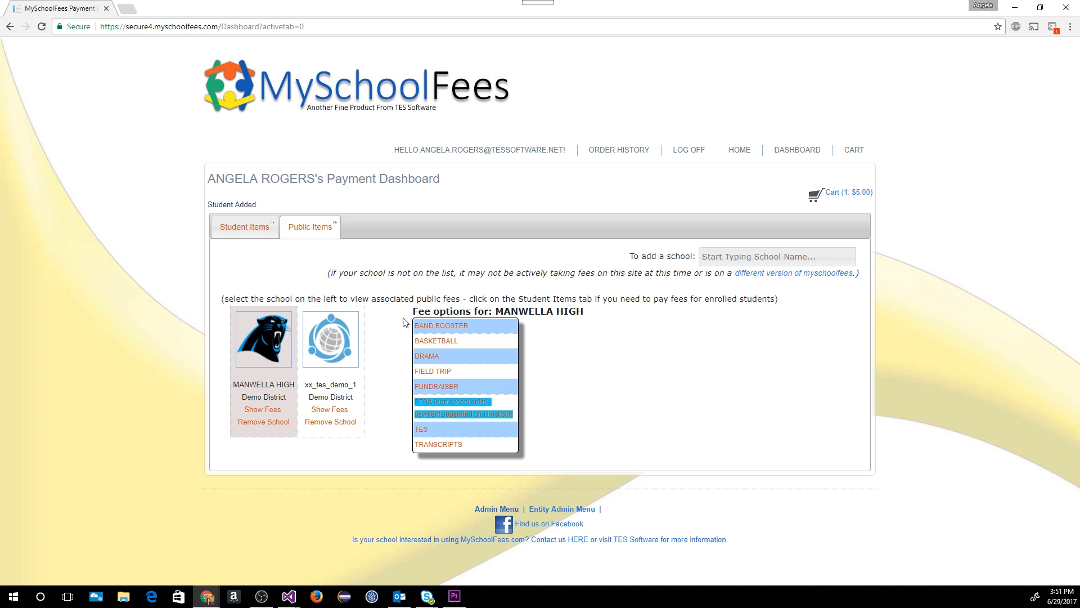
mouse_move(427, 357)
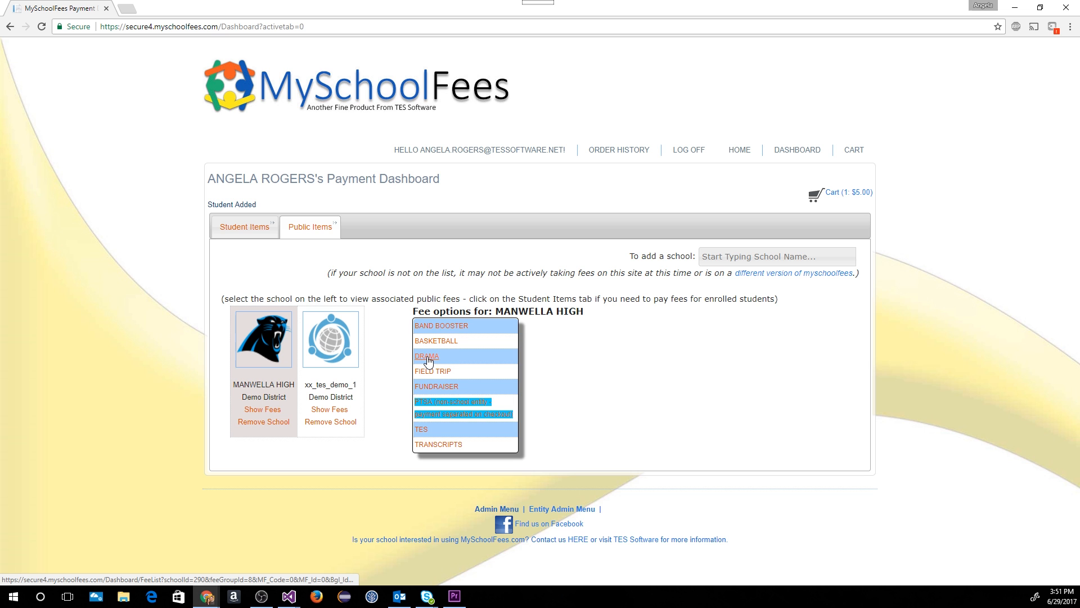
click(427, 357)
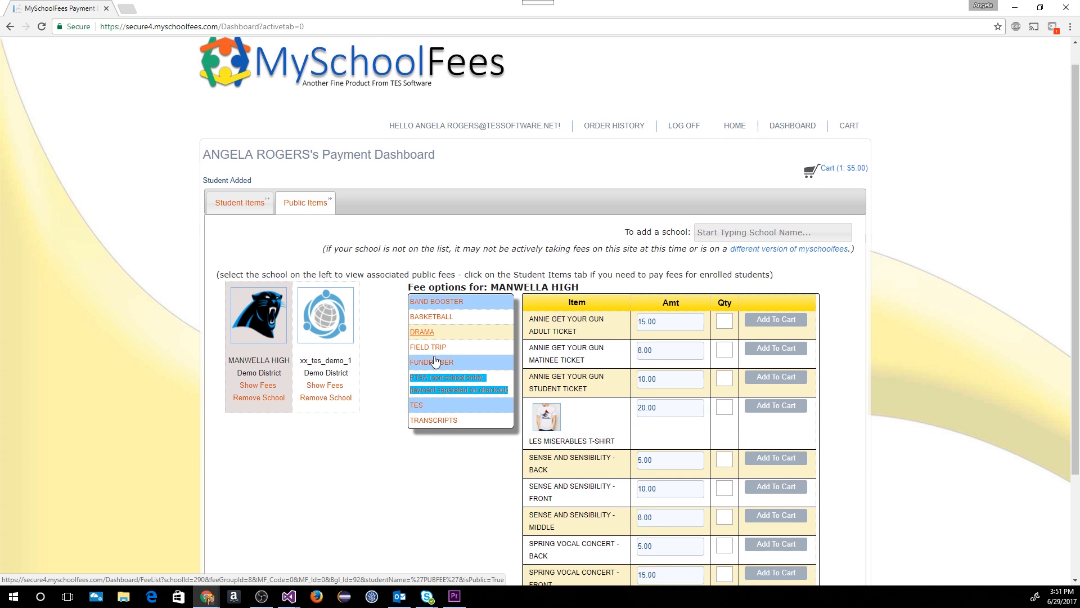
scroll(down, 3)
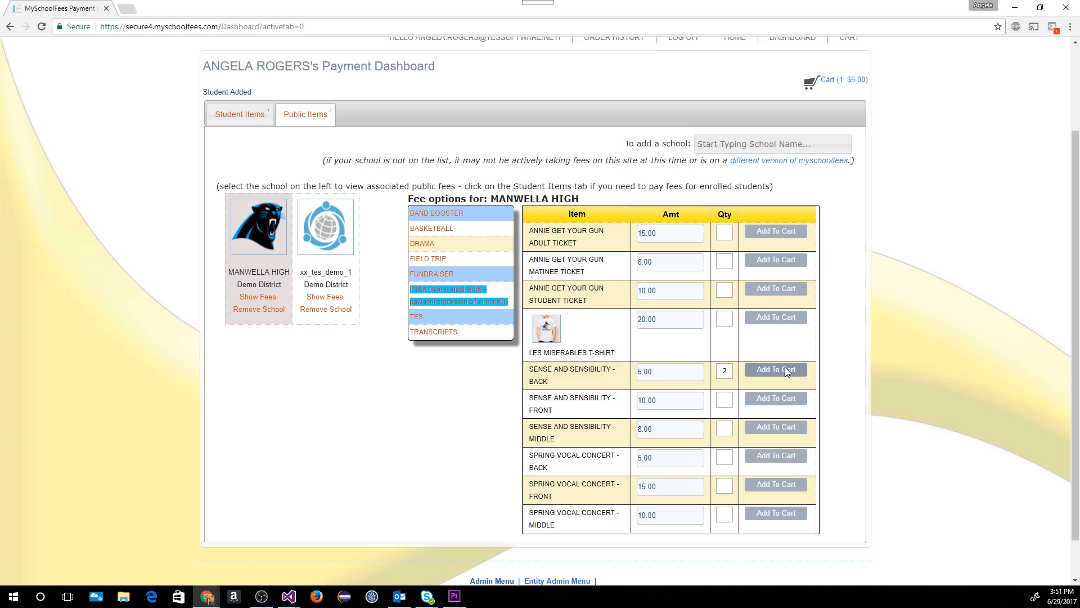
click(774, 369)
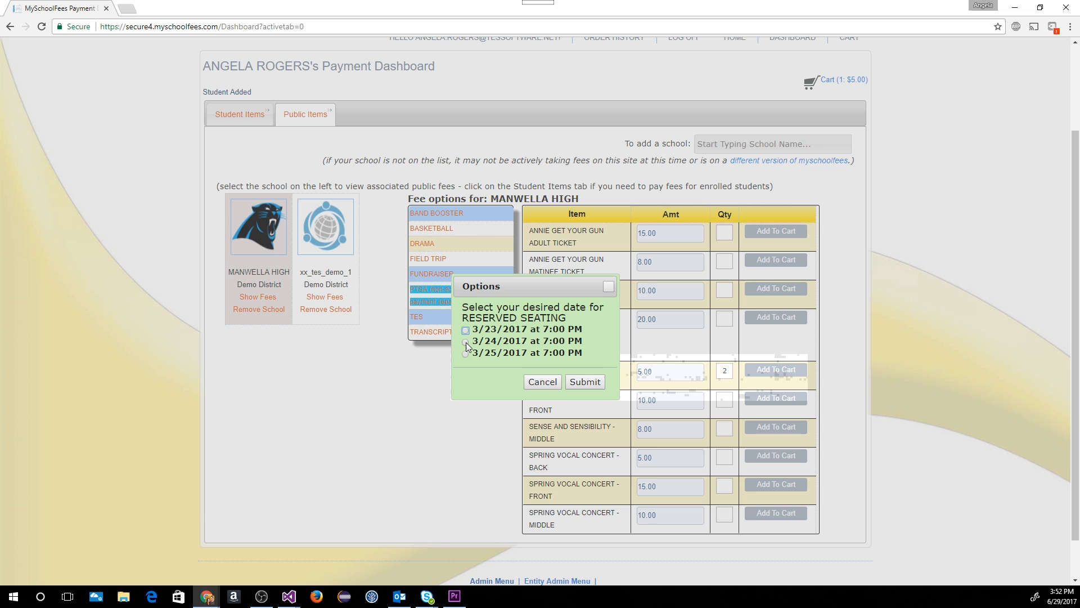
click(466, 330)
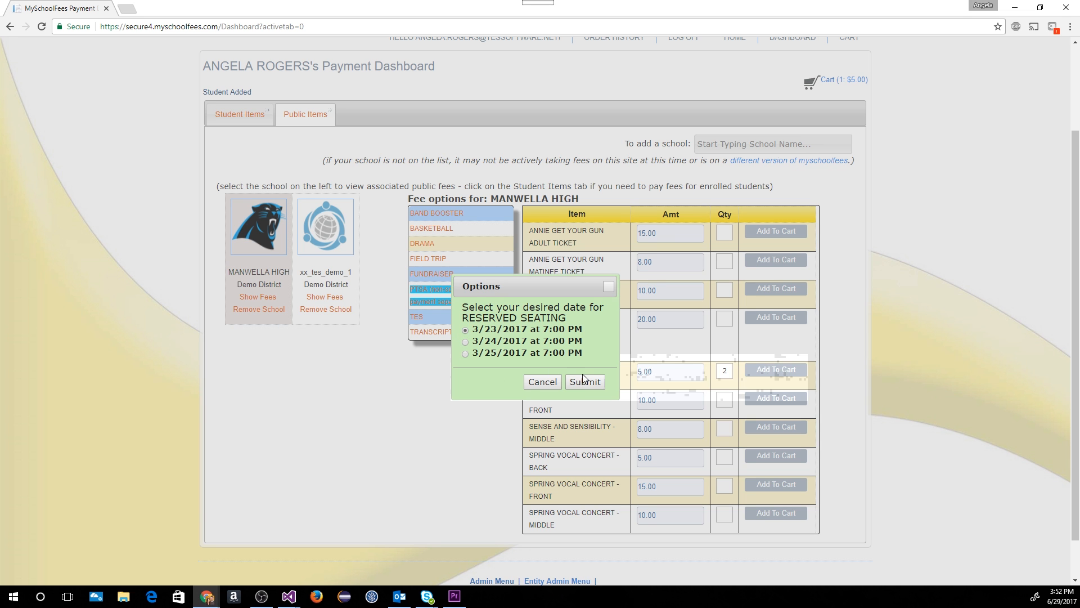
click(586, 381)
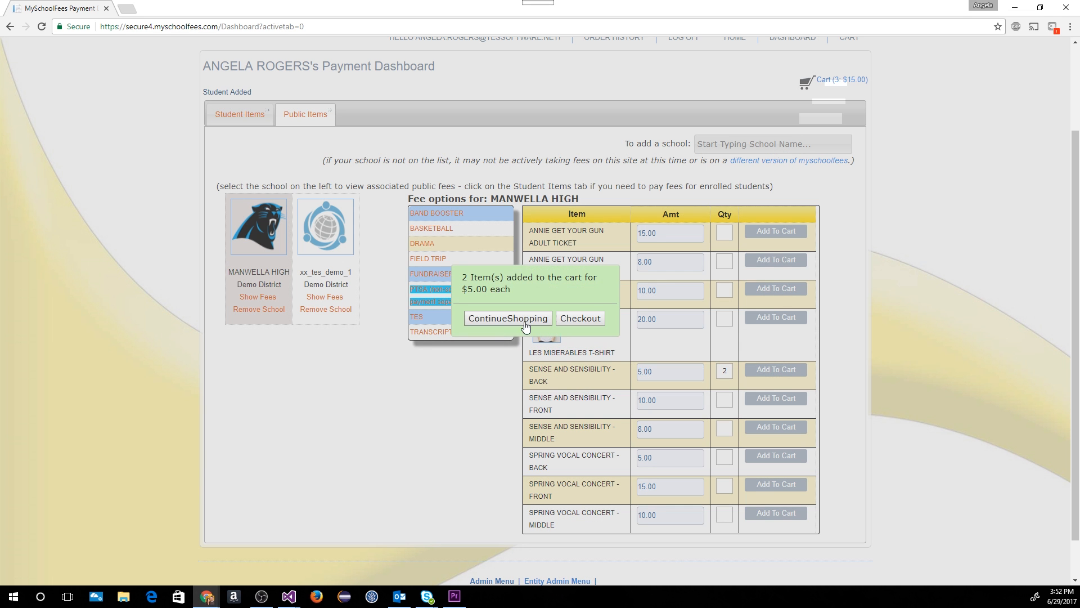
click(508, 318)
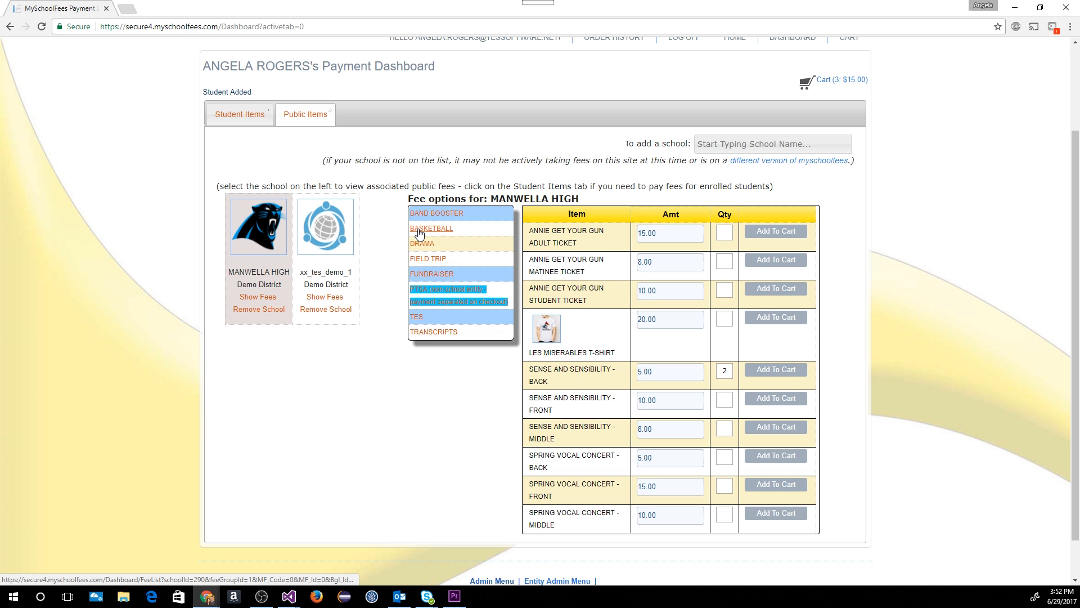
Add a medium blue fundraiser T-shirt with DEMO on the back, plus the PDF TEST2 PUB fee
click(431, 274)
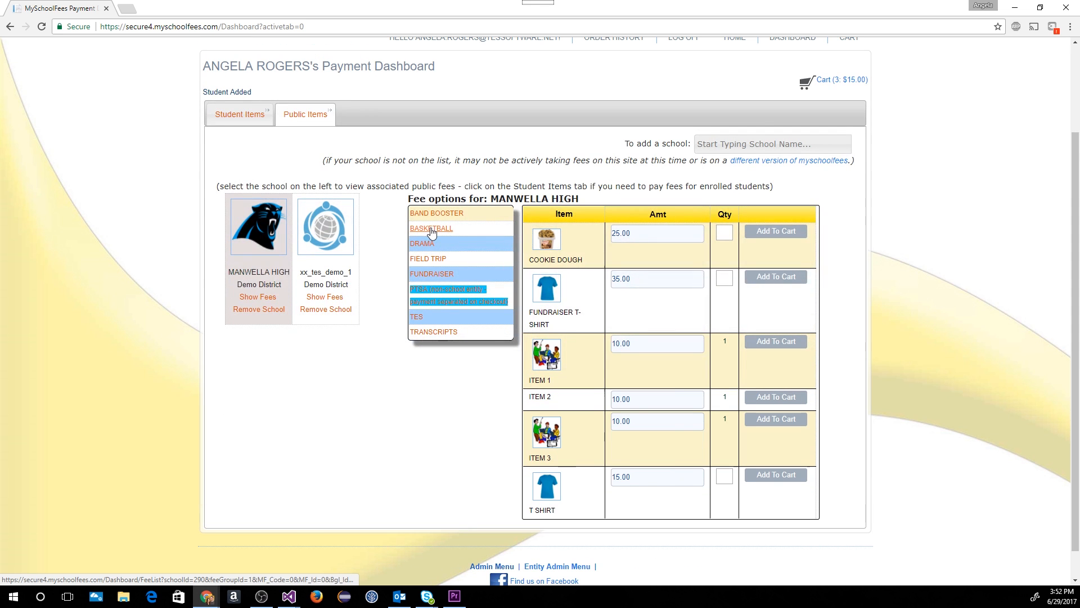
click(775, 276)
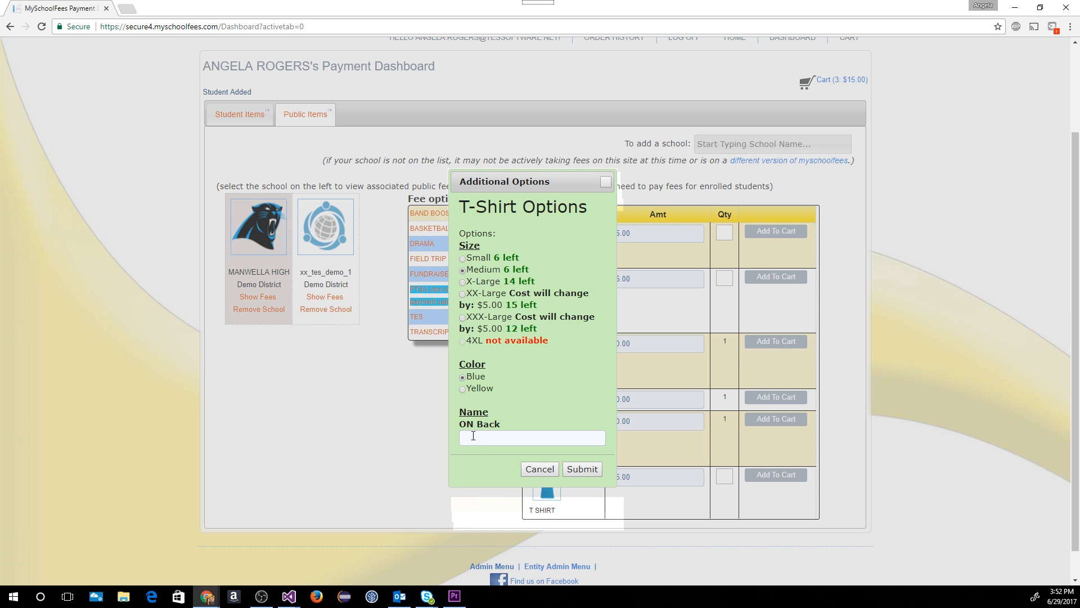
mouse_move(564, 386)
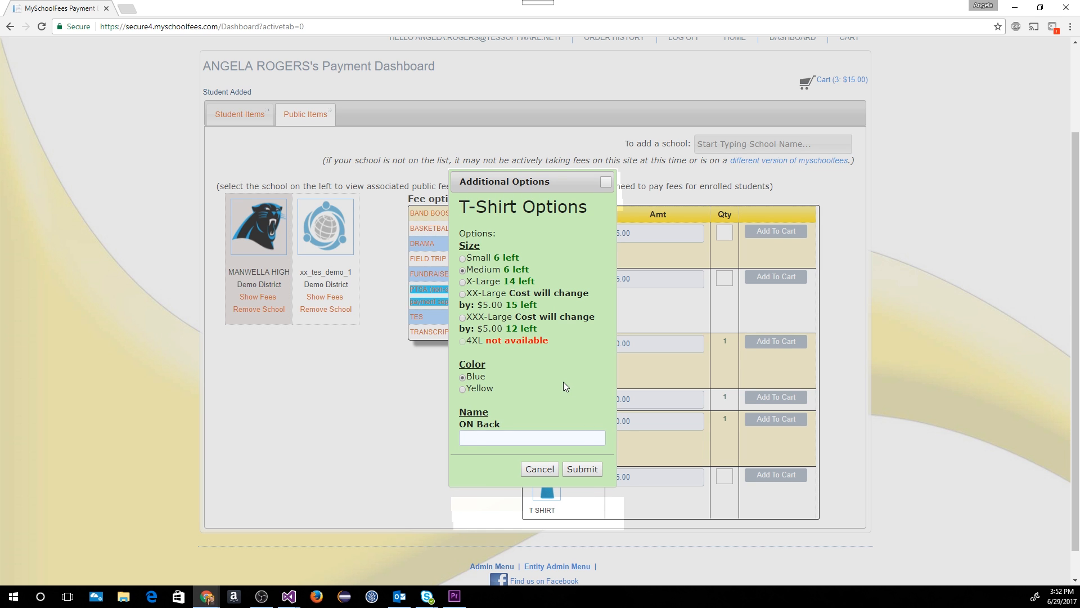
text(DEMO)
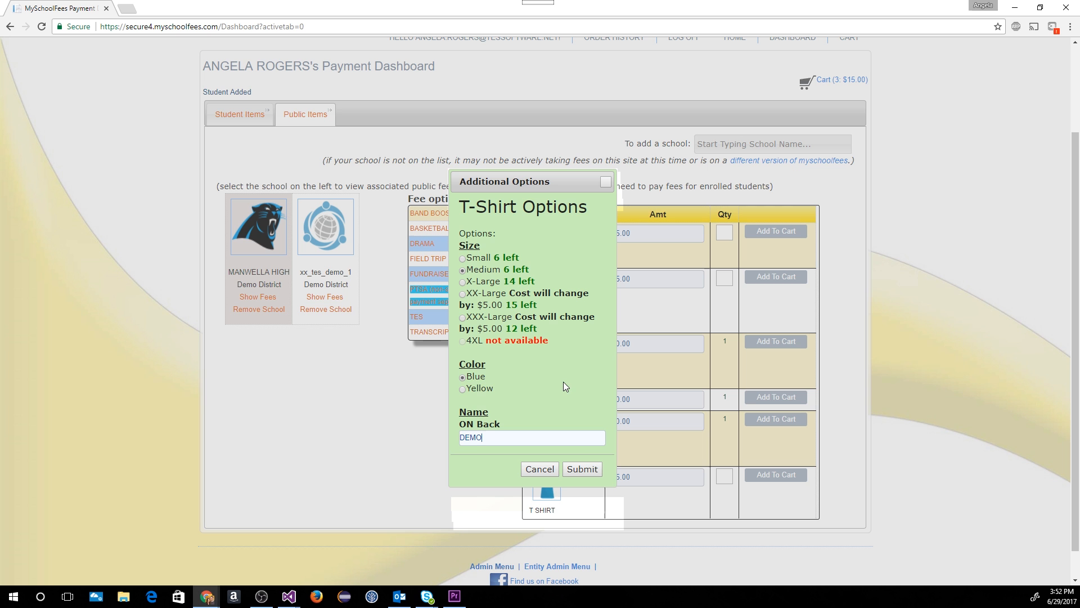
click(539, 469)
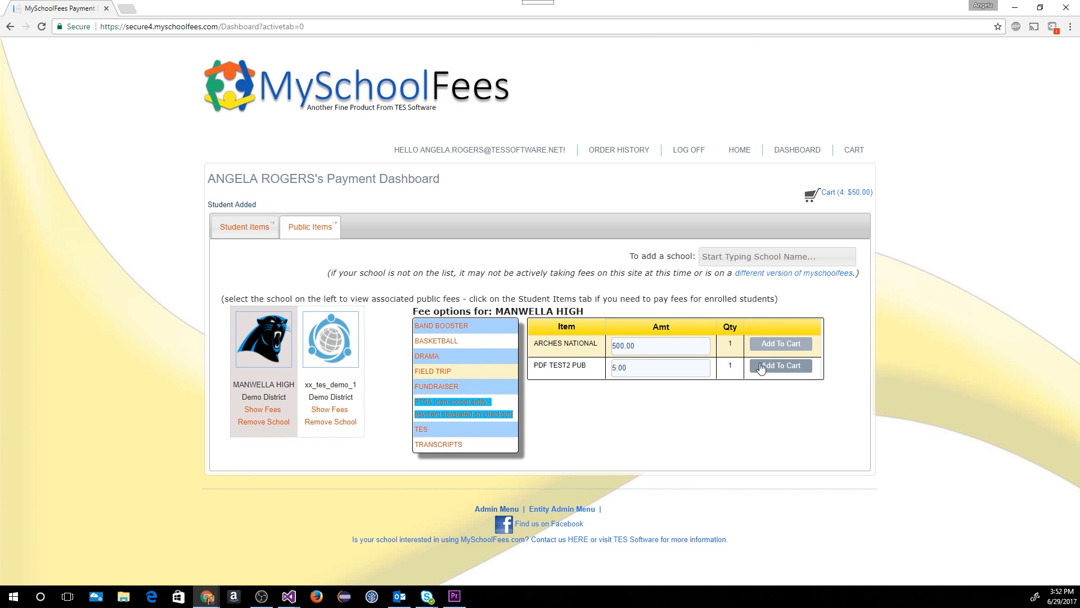
click(780, 365)
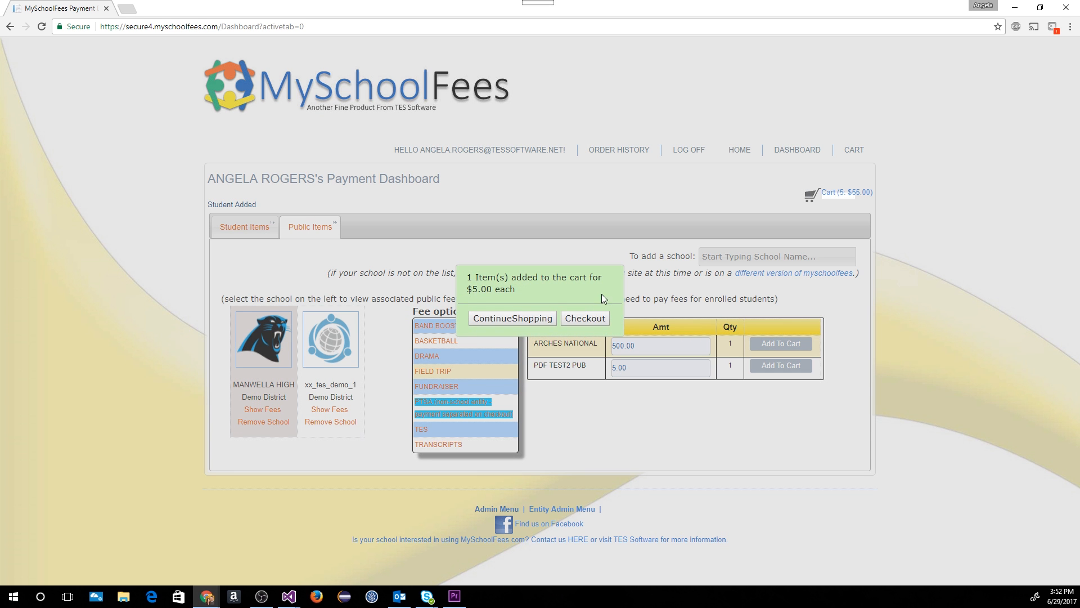
Check out from the added-to-cart popup to the Review your cart page
click(584, 318)
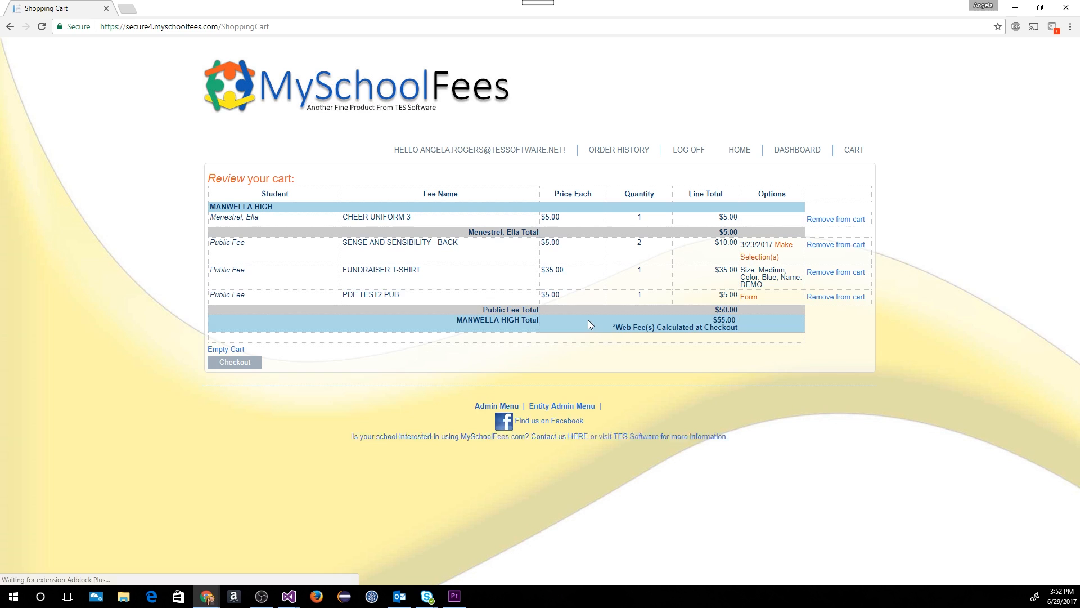
mouse_move(767, 187)
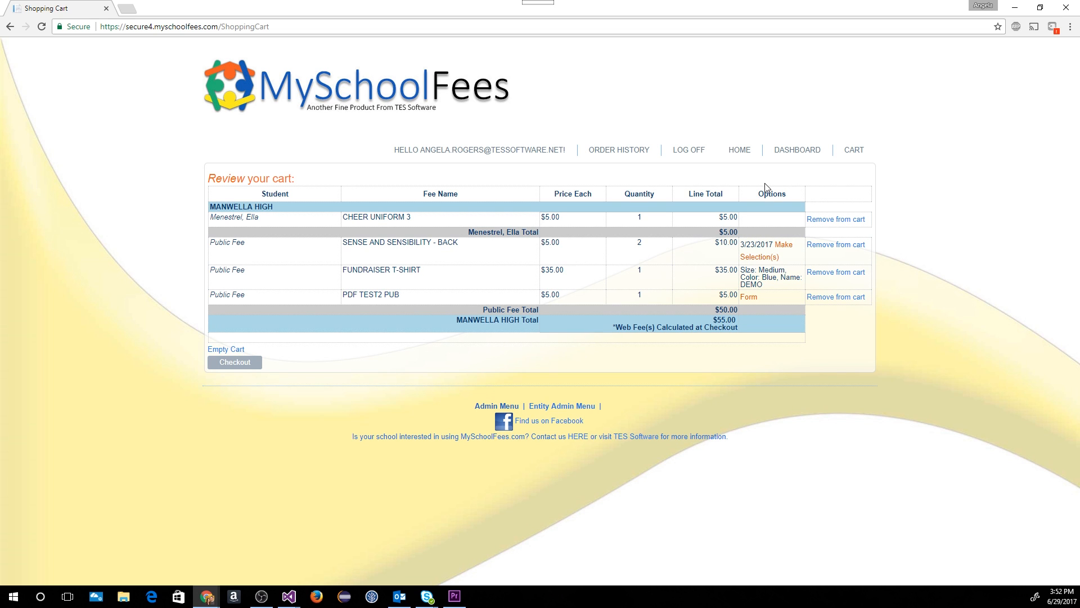
mouse_move(767, 311)
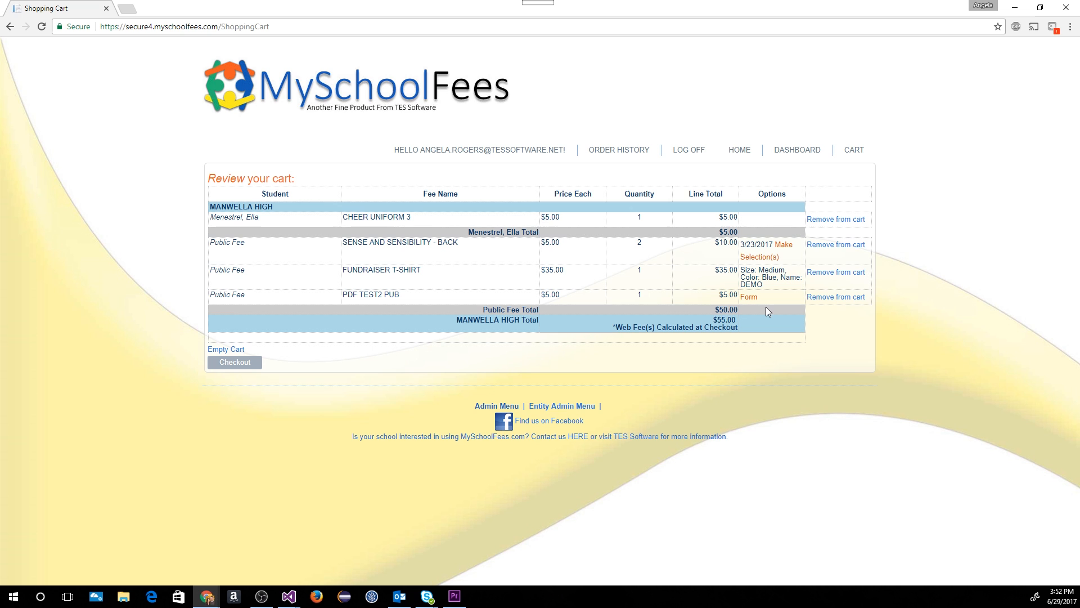
mouse_move(402, 333)
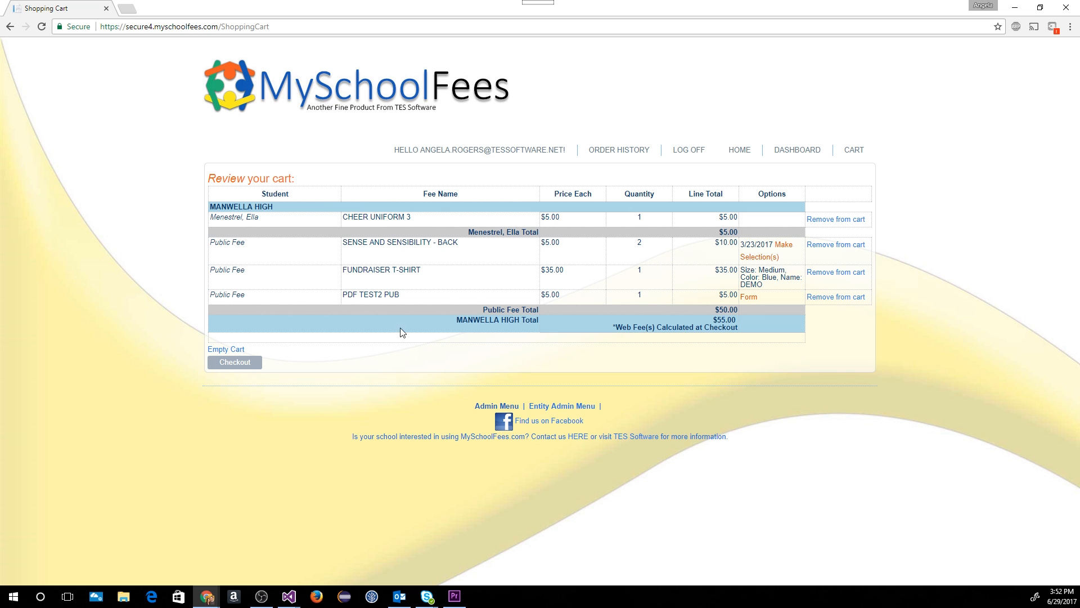
mouse_move(758, 257)
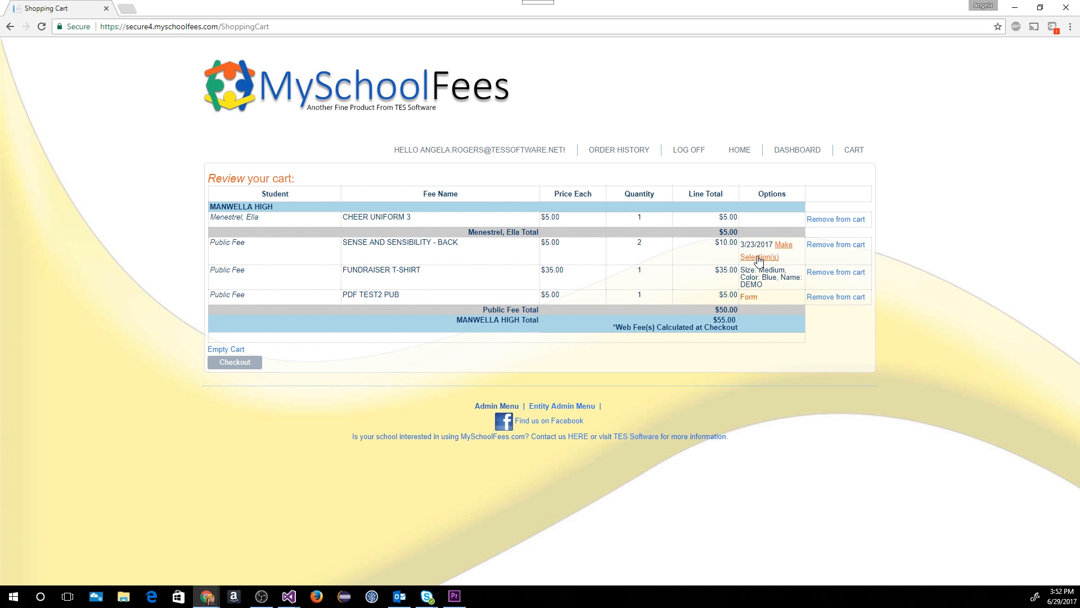
mouse_move(764, 302)
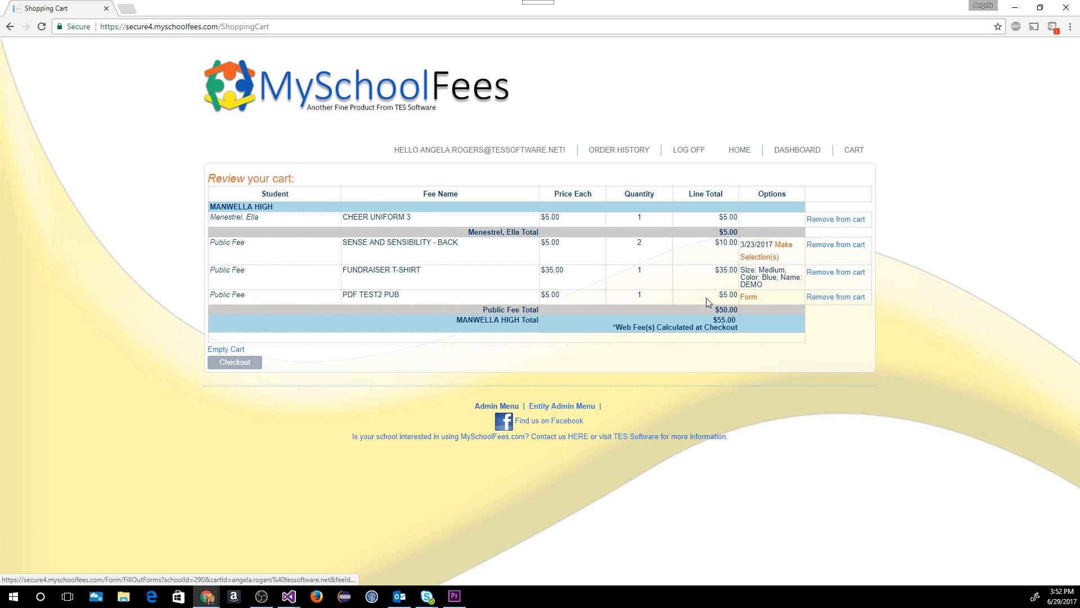
mouse_move(235, 361)
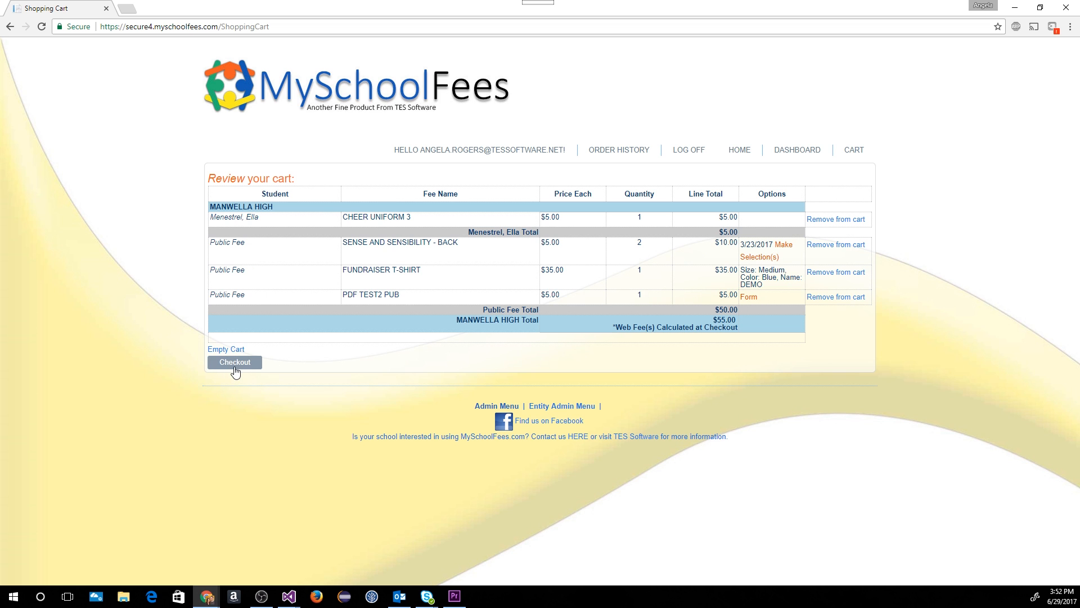
Start checkout and enter name Angela and comment 'testing' for Sense and Sensibility – Back
click(234, 362)
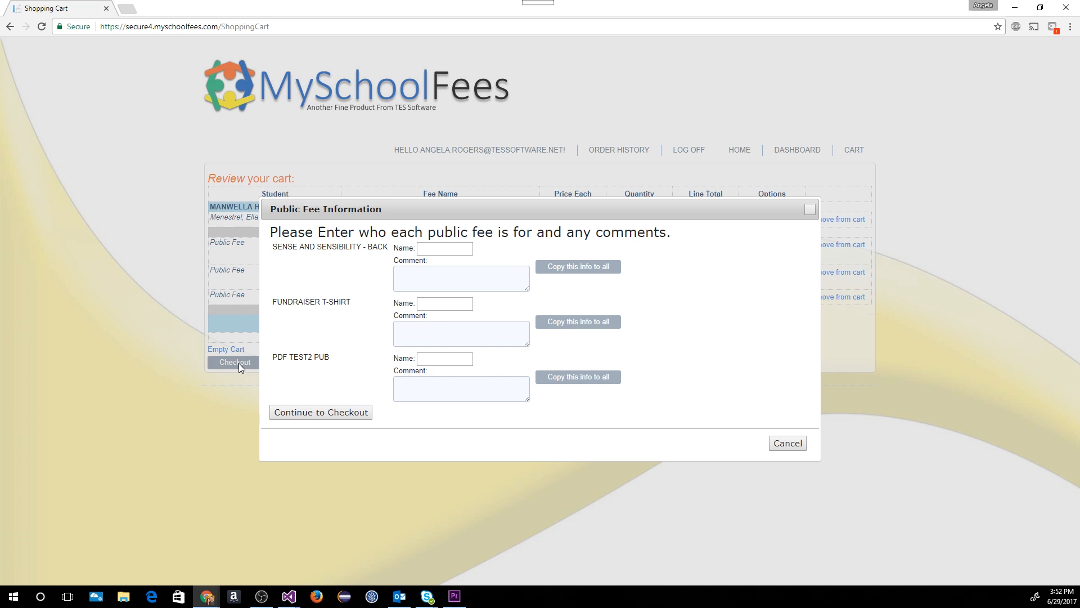
click(445, 248)
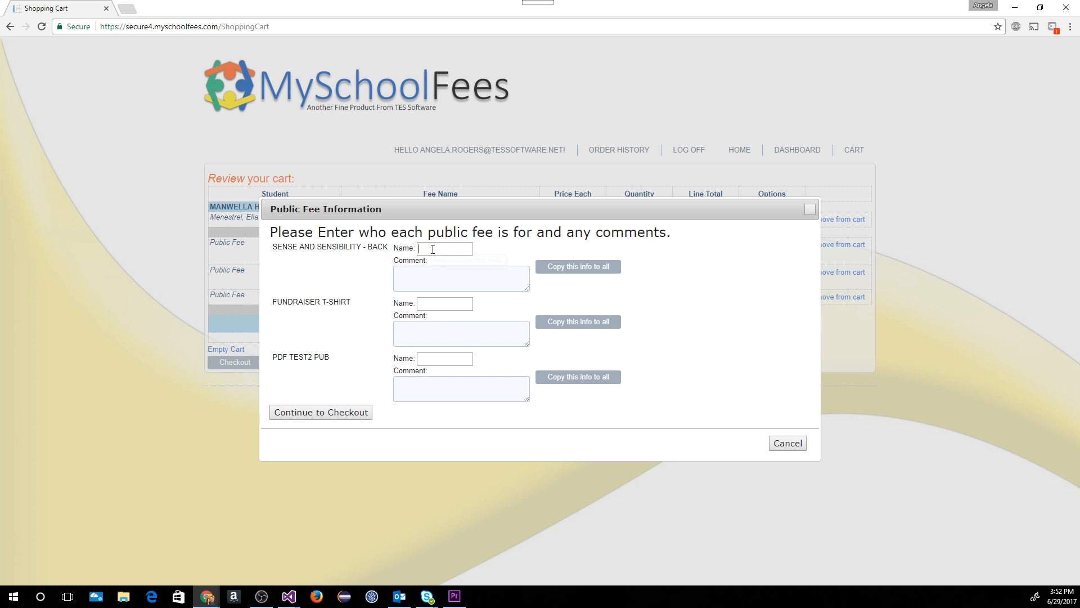
mouse_move(676, 254)
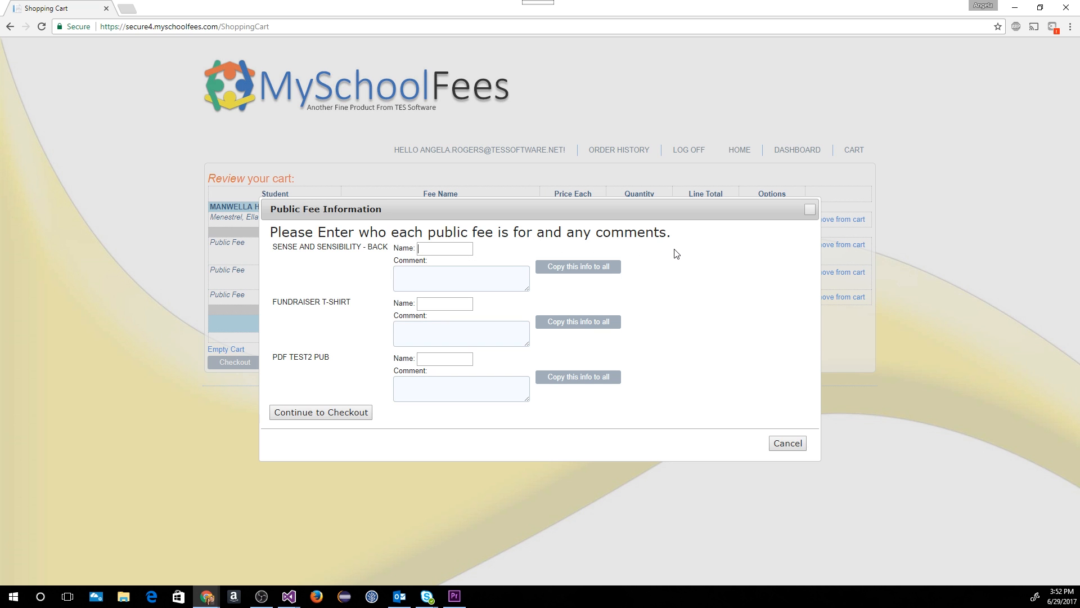
text(Angela)
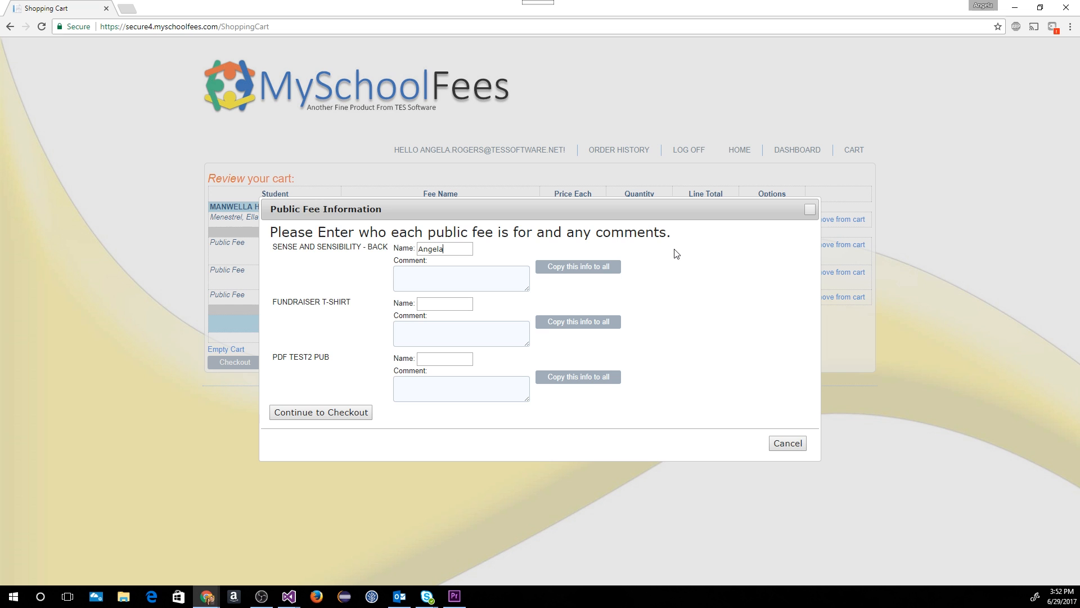
text(testing)
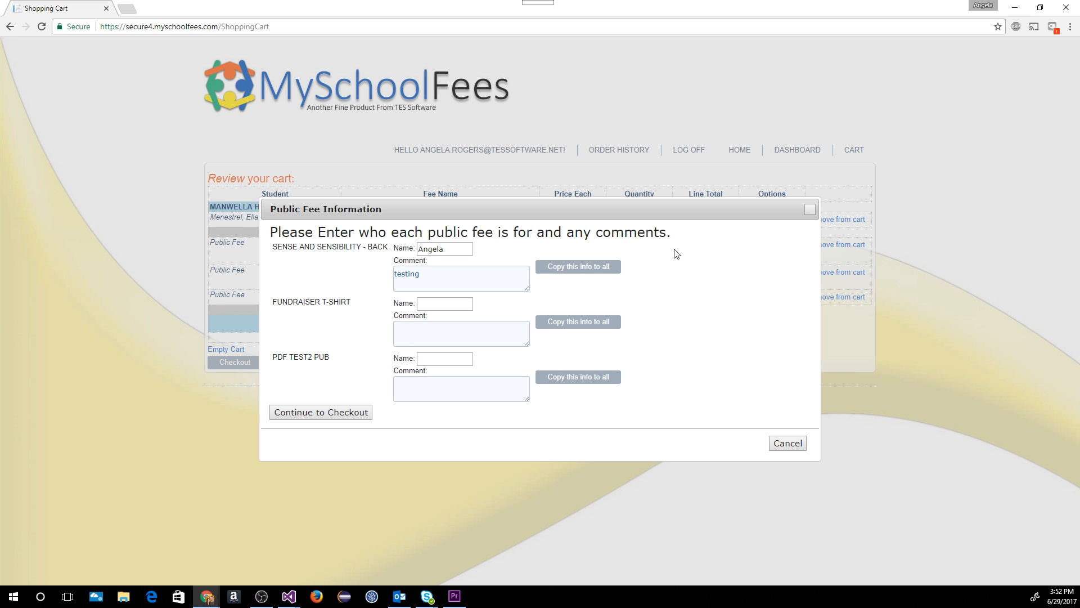
mouse_move(579, 267)
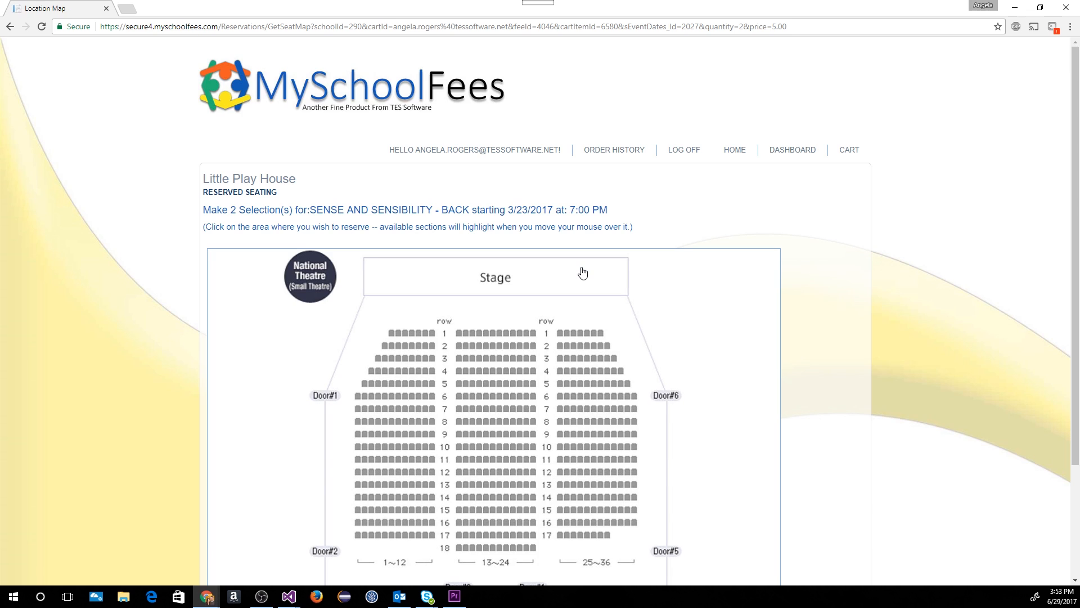
Scroll down the Little Play House seat map for the 3/23/2017 show
scroll(down, 3)
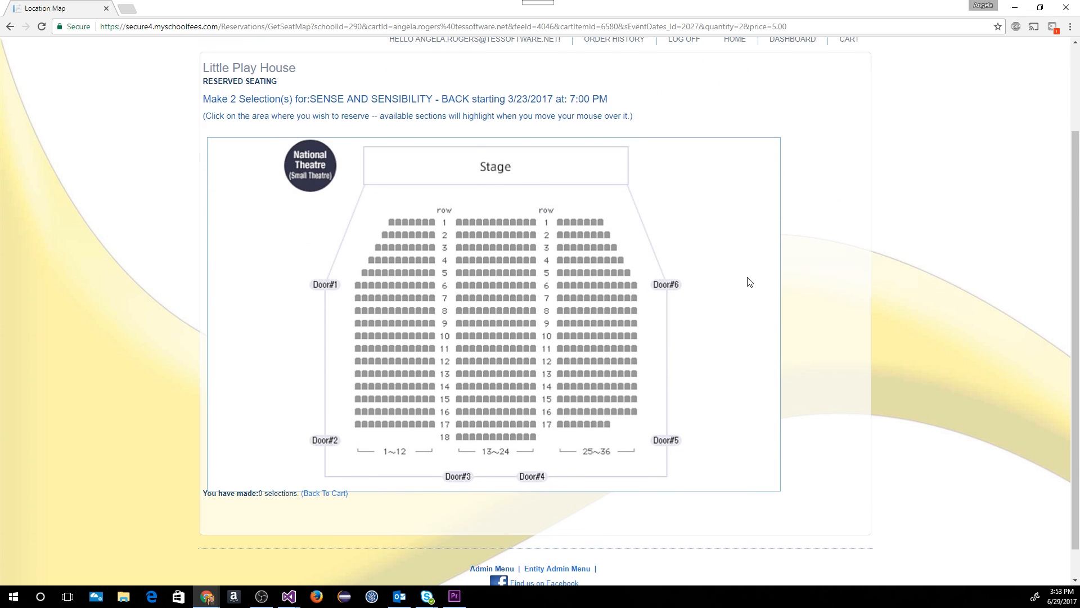
mouse_move(448, 388)
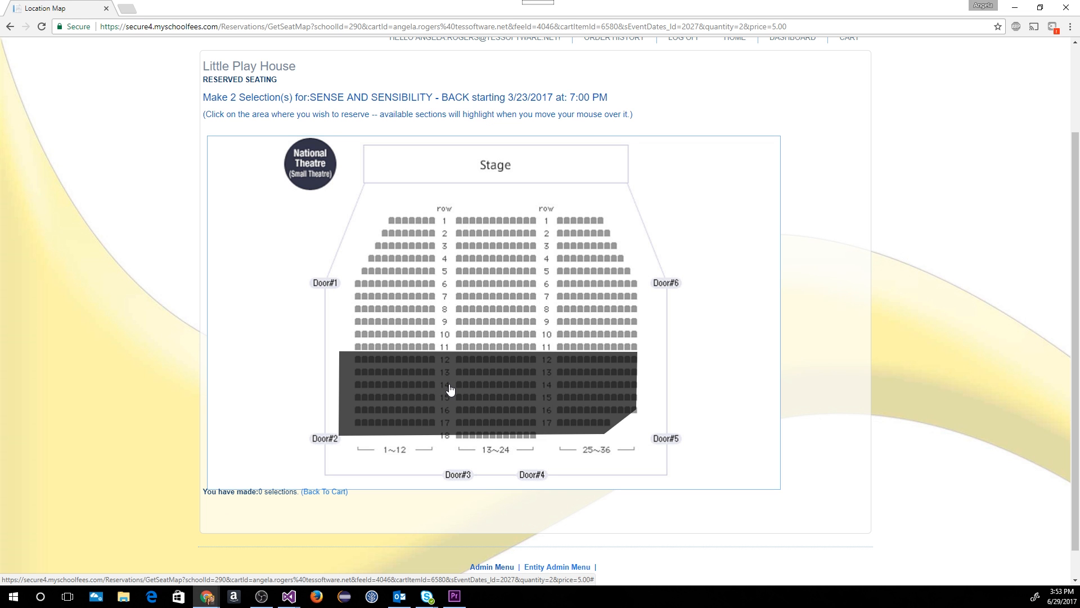
mouse_move(454, 378)
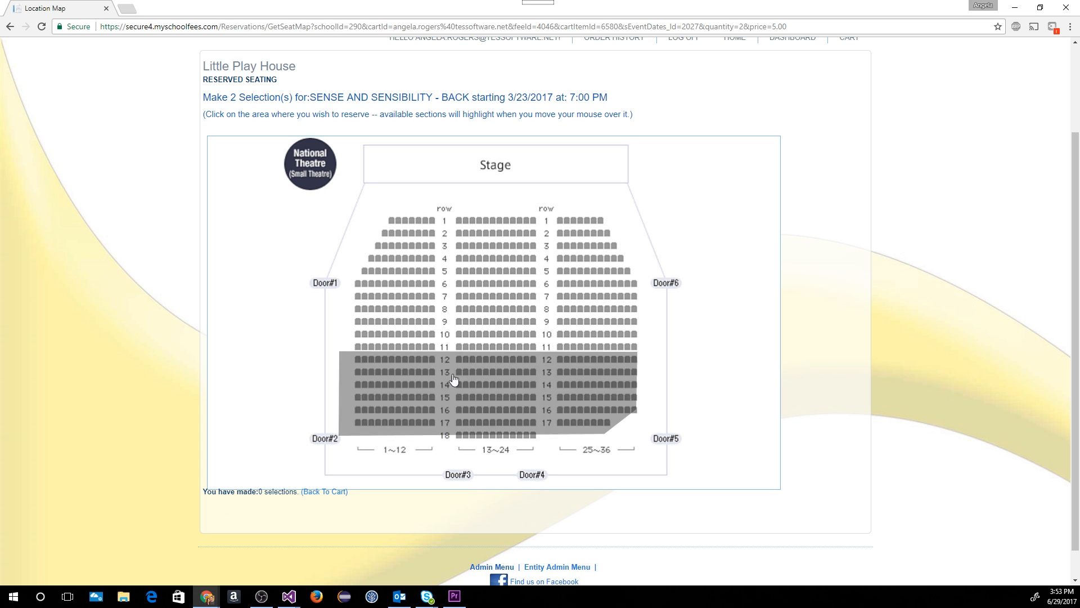
mouse_move(475, 404)
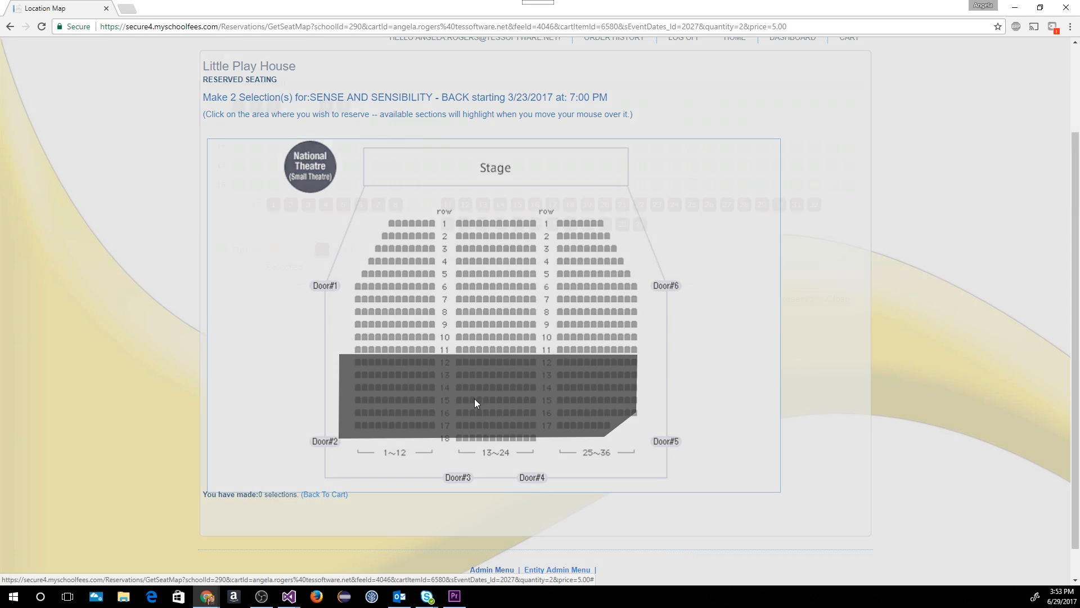
Deselect seats 4–5, then reserve seats 8 and 9 in row 12
click(474, 400)
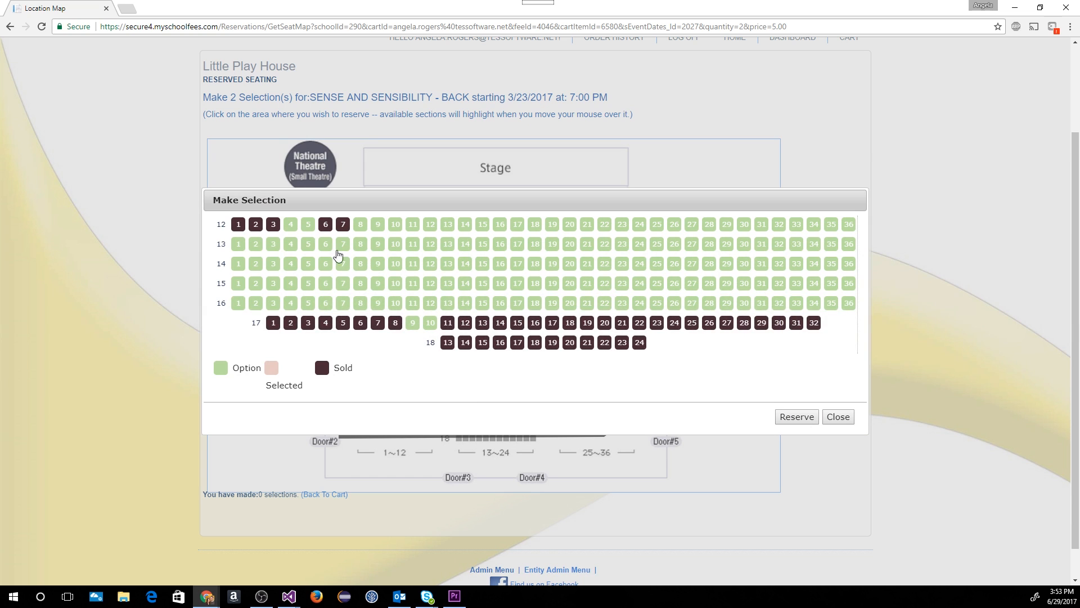
click(307, 224)
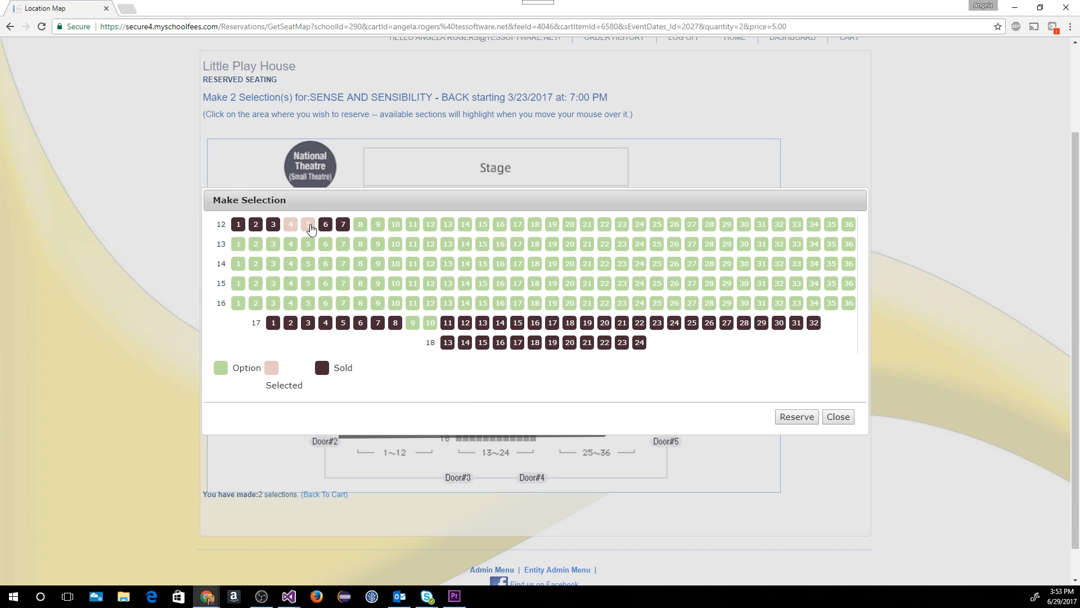
click(307, 224)
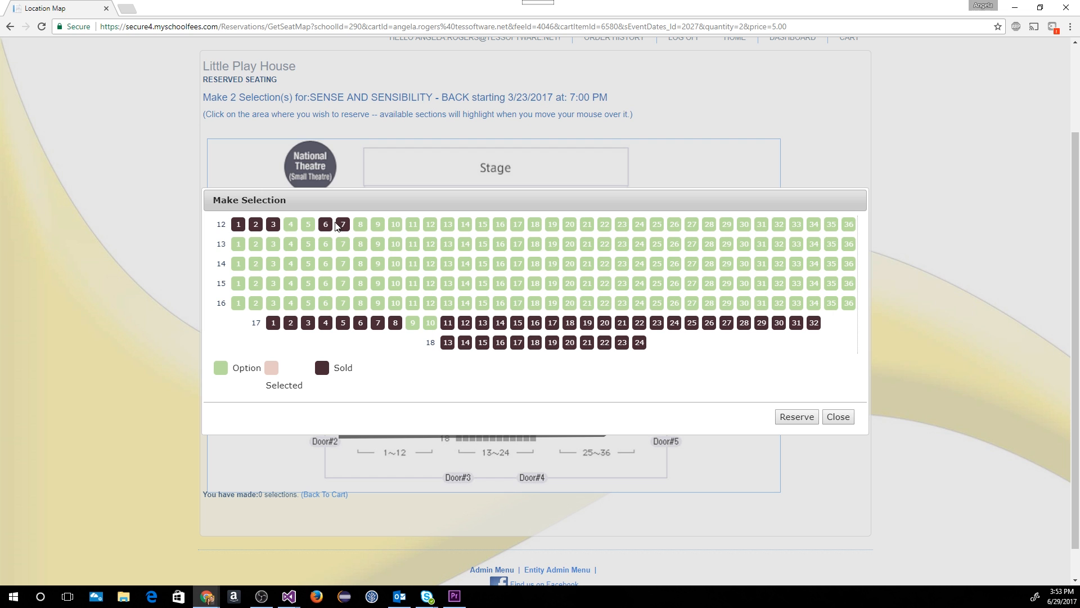
click(360, 224)
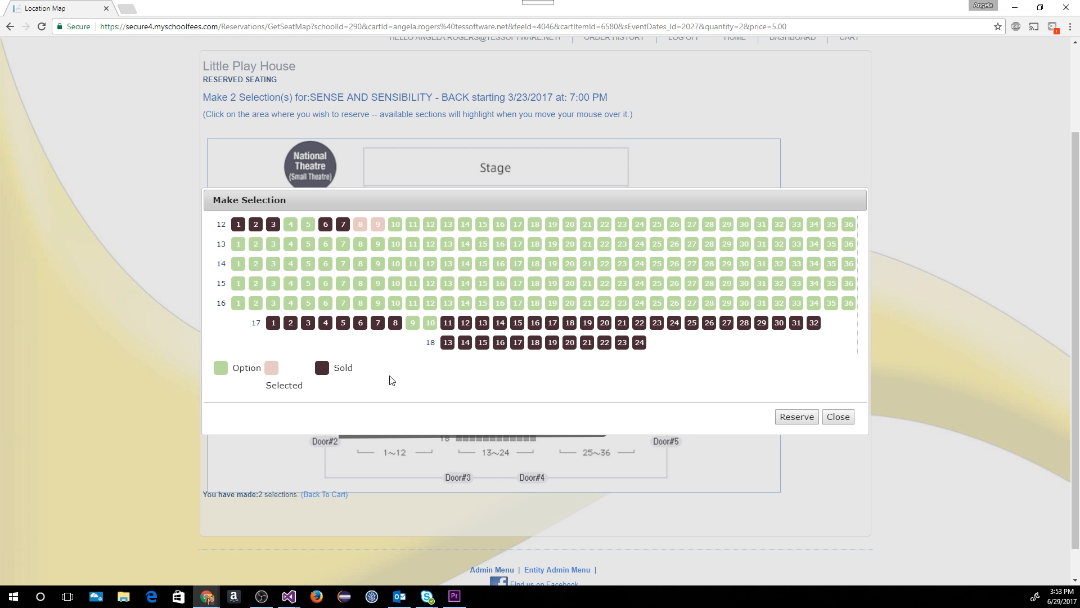
mouse_move(712, 366)
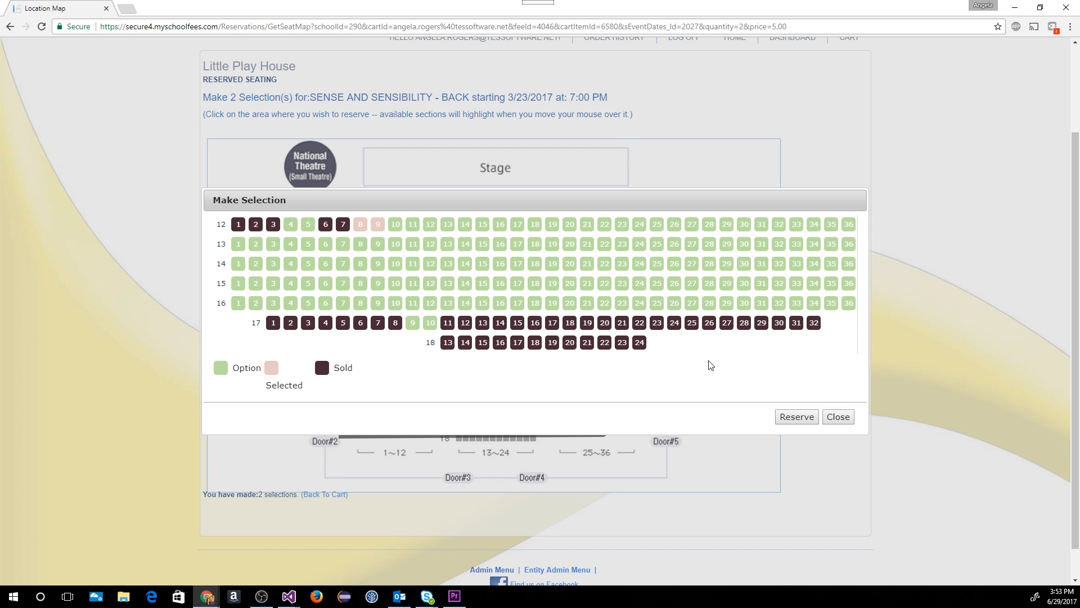
mouse_move(797, 416)
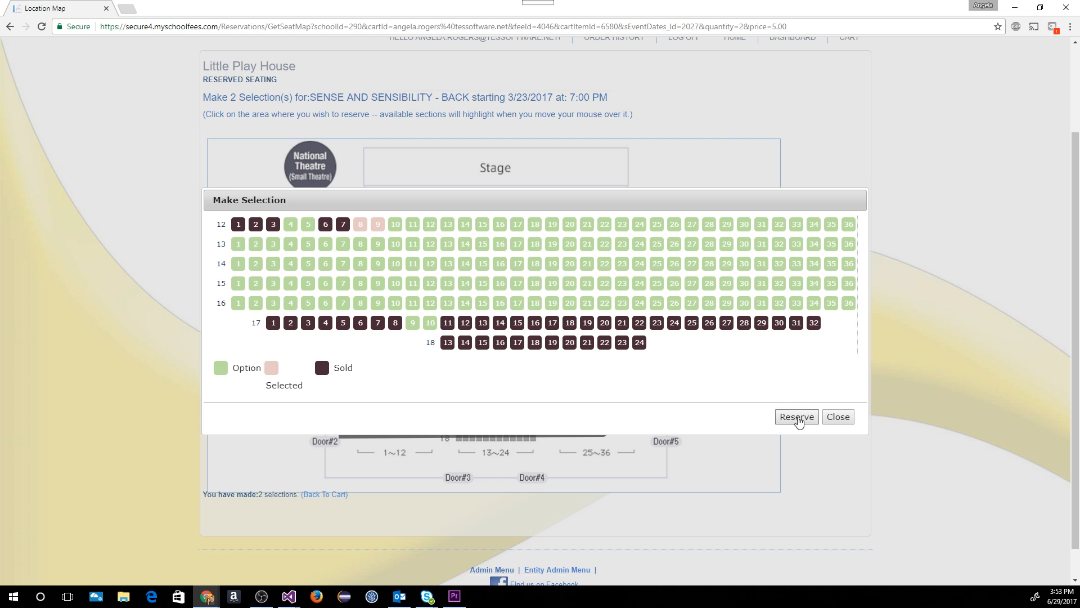
click(796, 417)
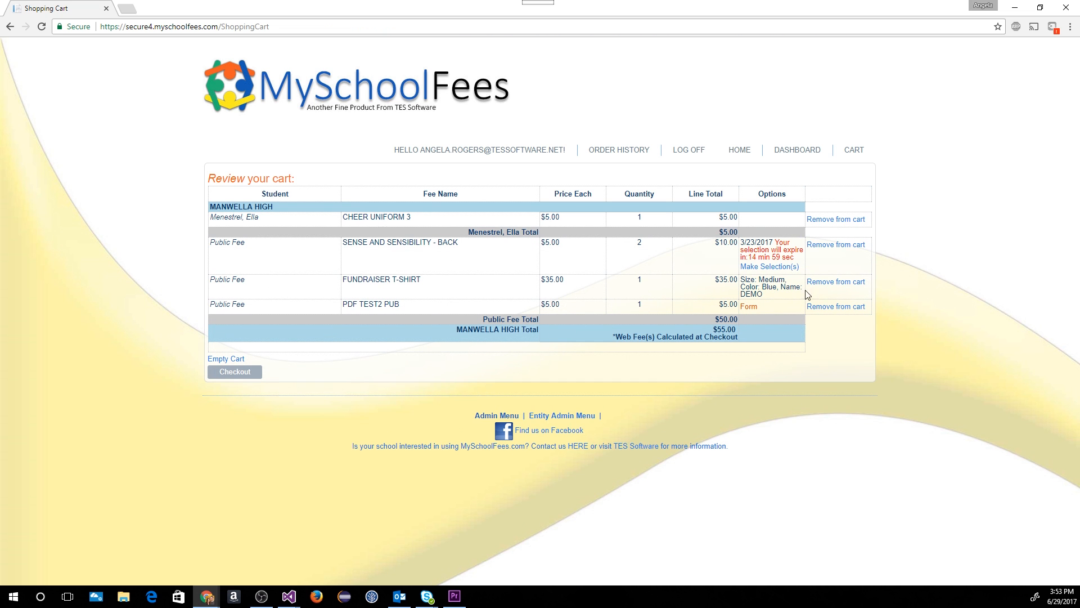
mouse_move(799, 263)
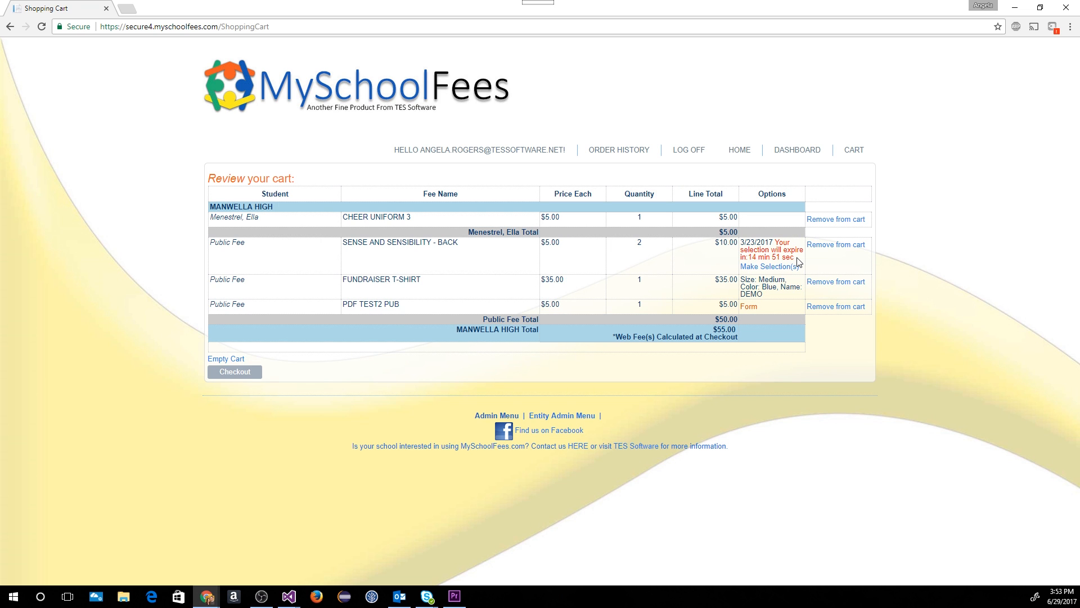
mouse_move(371, 322)
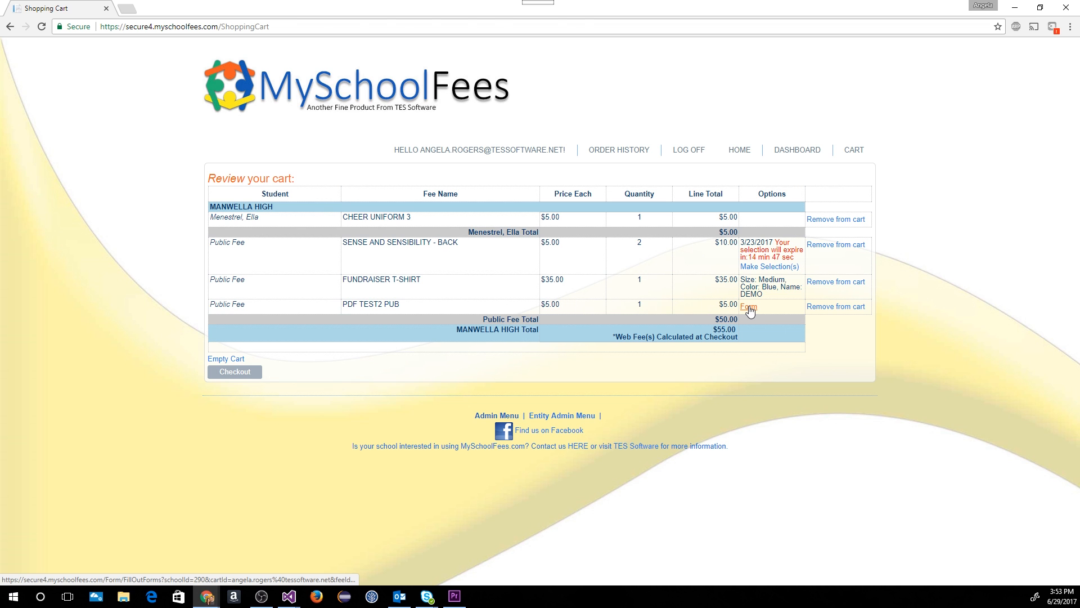
Open the Field Trip Permission Form from the PDF TEST2 PUB cart row
click(748, 307)
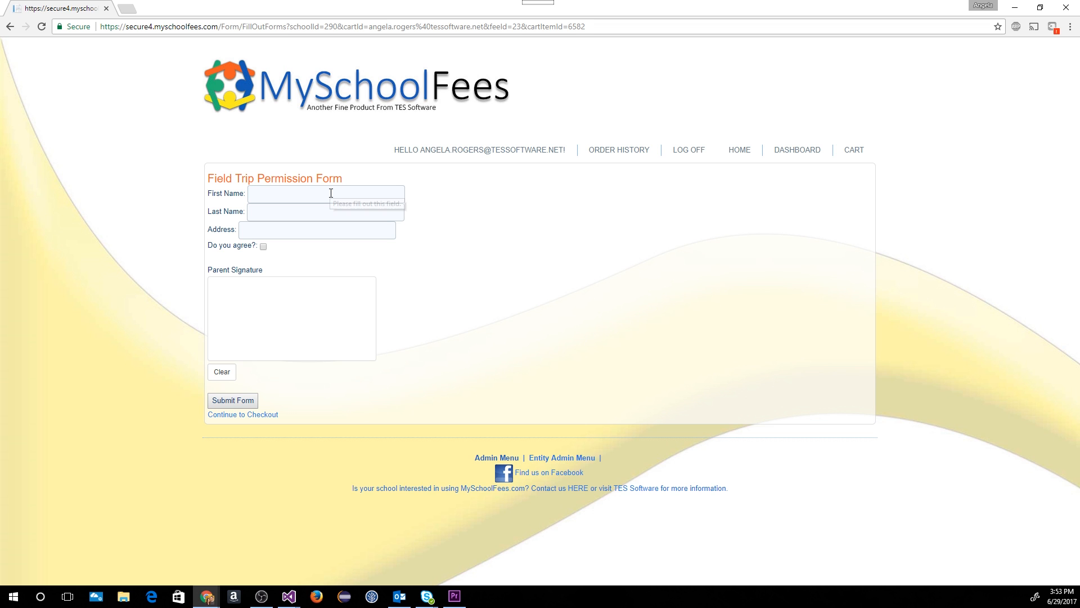
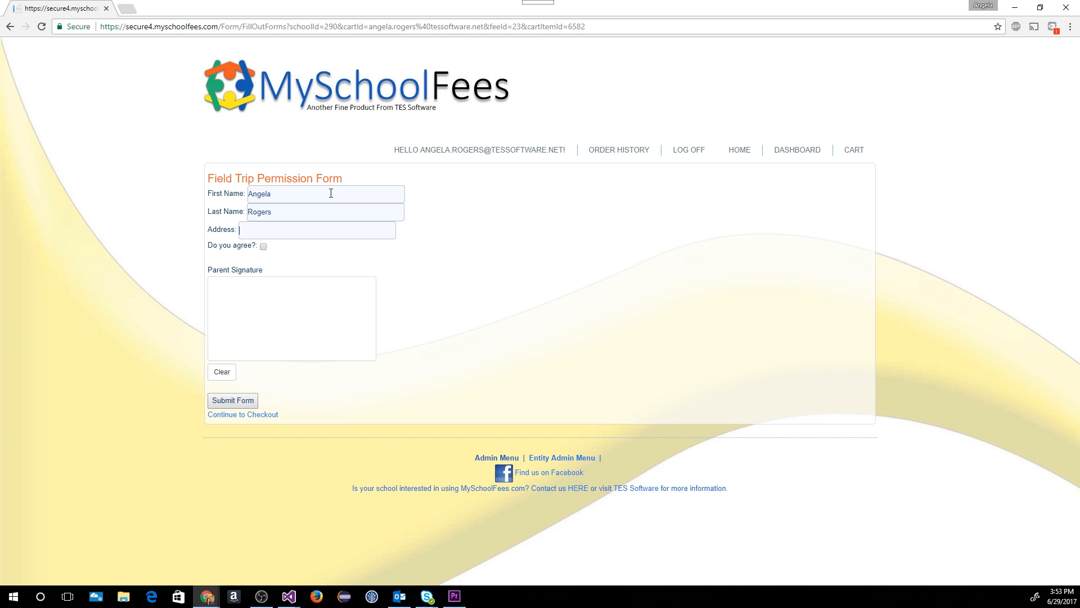
text(123 Test)
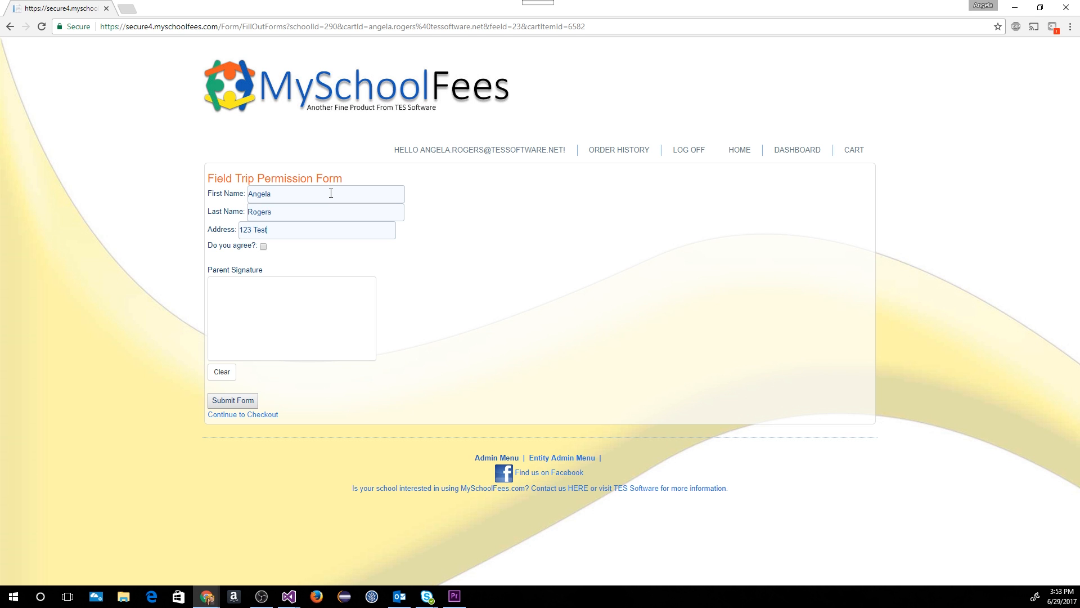
mouse_move(264, 246)
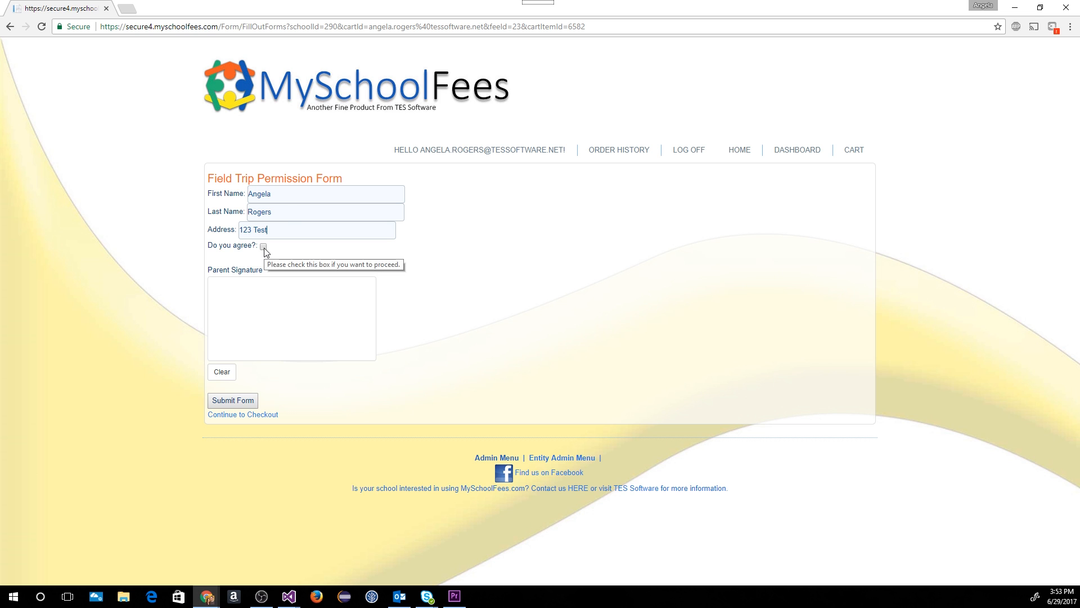
click(263, 245)
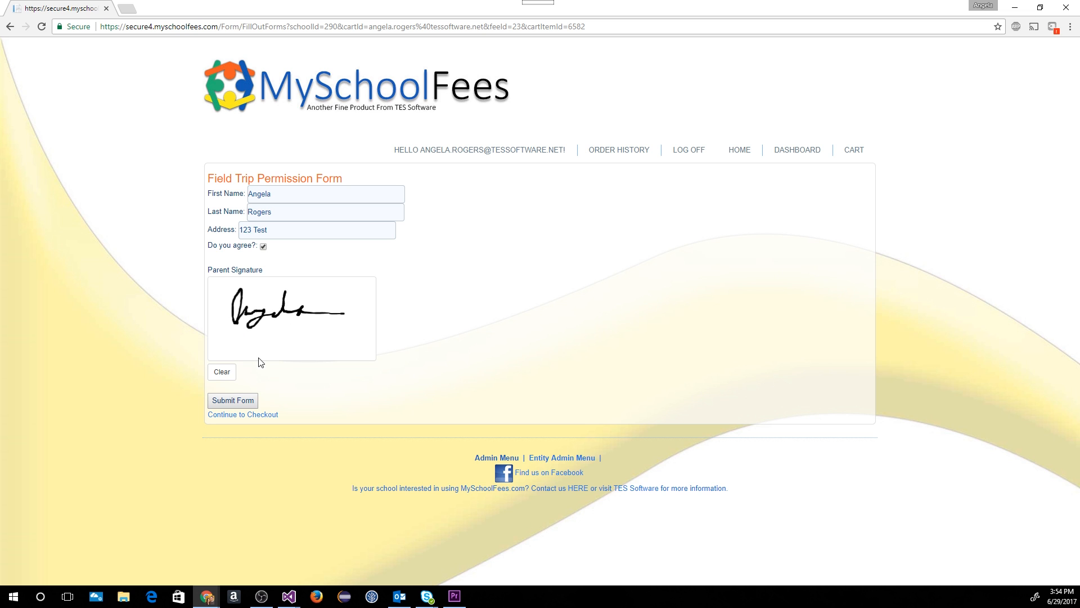
mouse_move(221, 371)
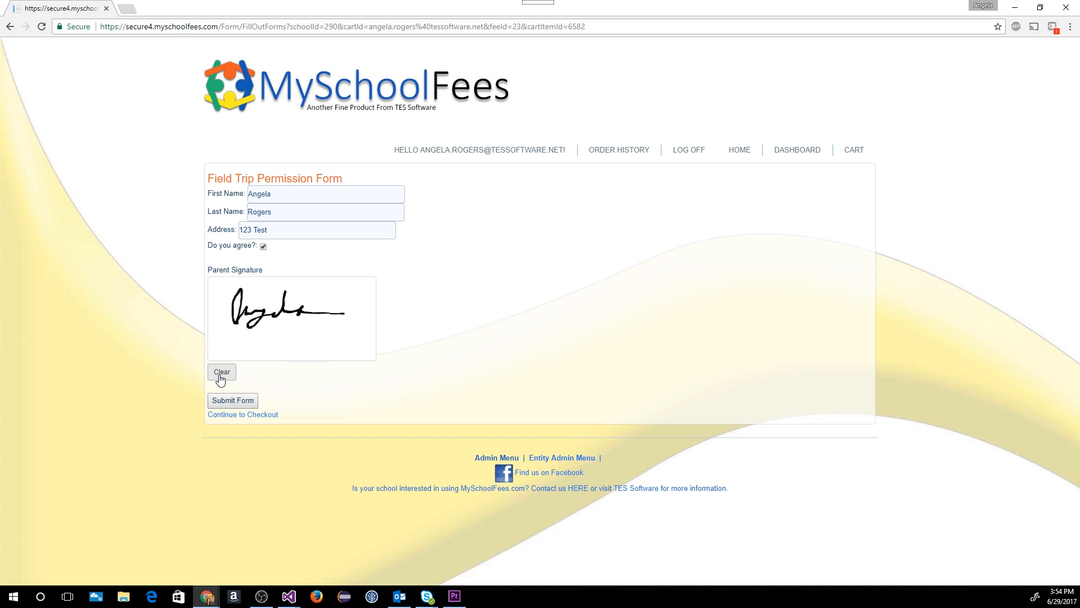
click(221, 371)
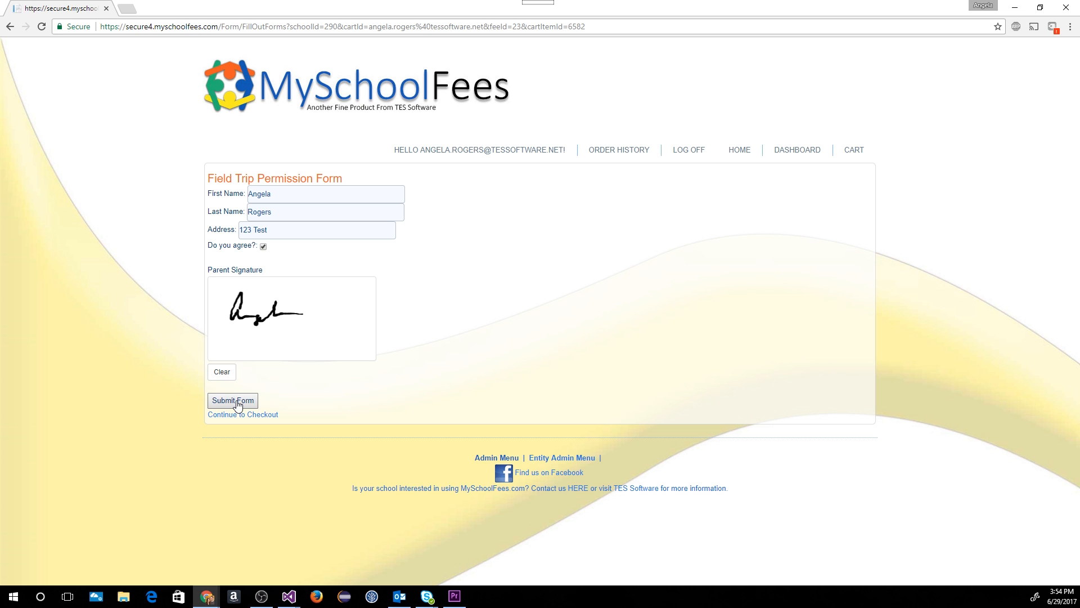
click(232, 400)
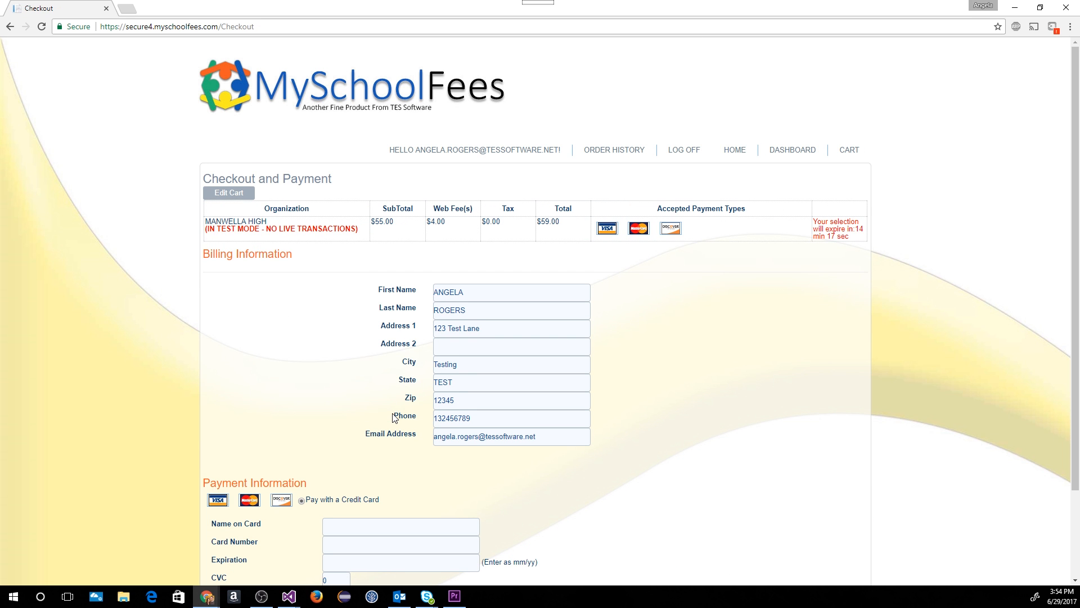
scroll(down, 3)
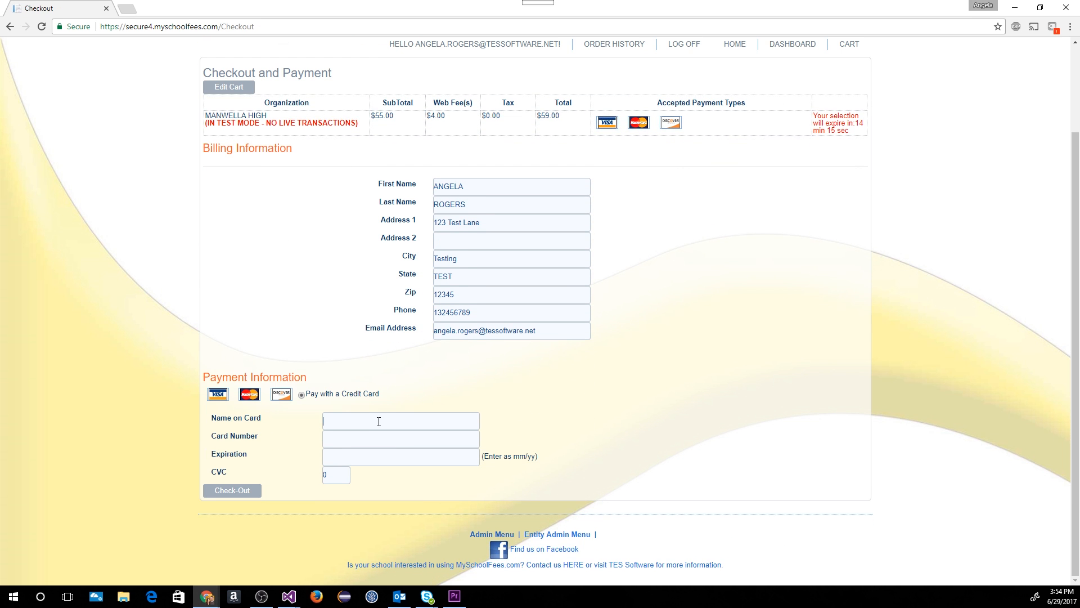
text(Test Card)
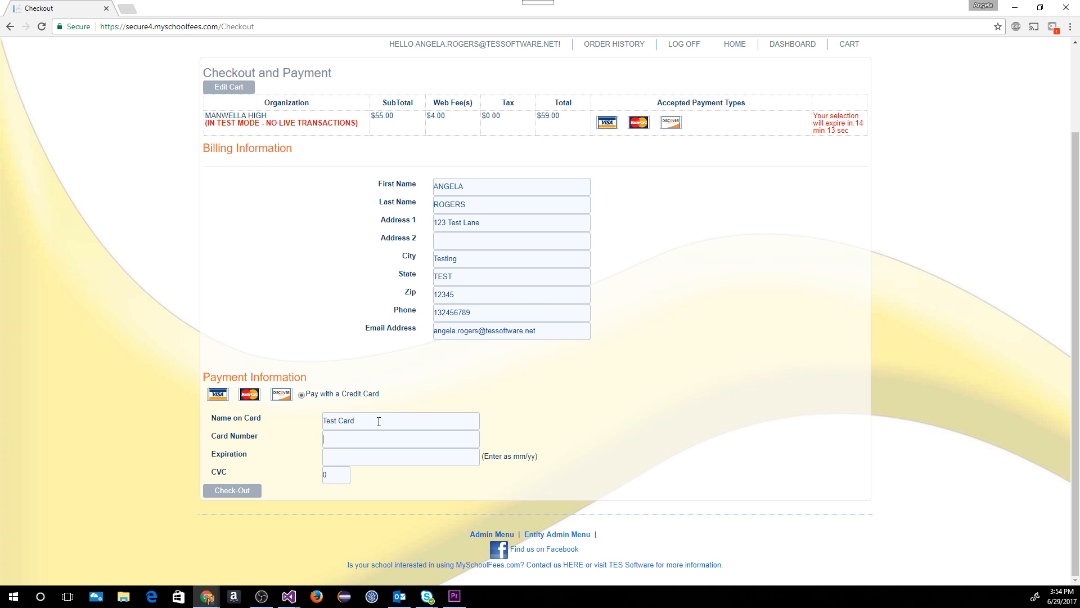
text(4242424242424242)
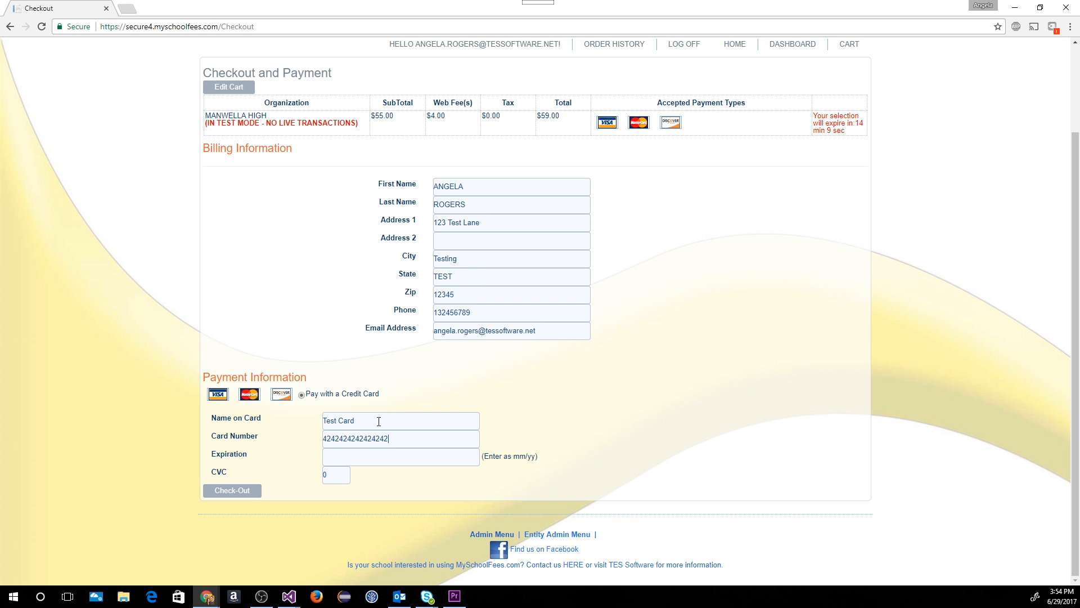
click(401, 457)
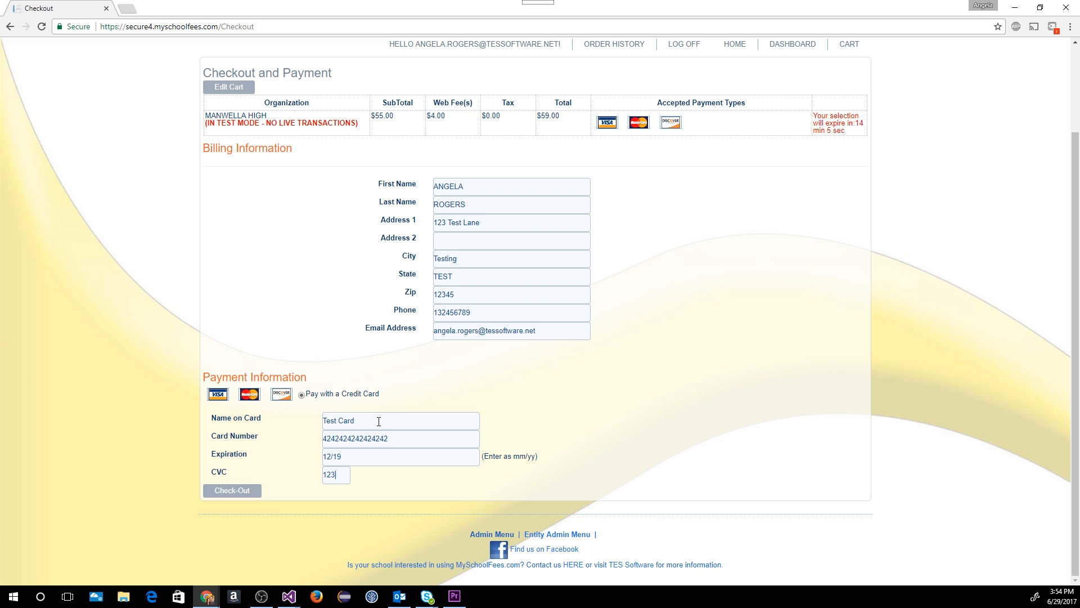
click(232, 490)
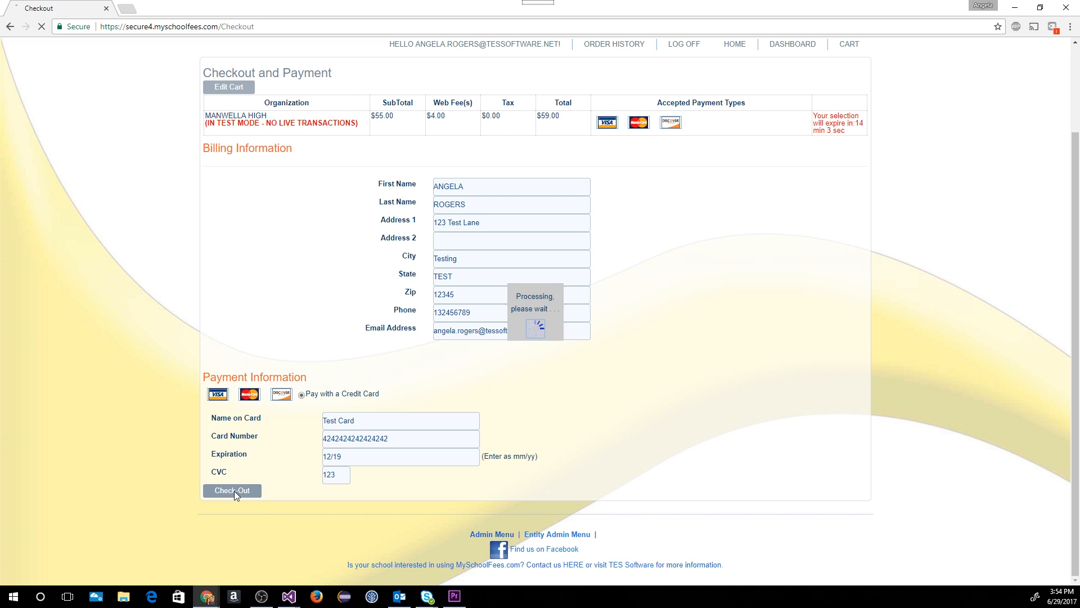
click(233, 490)
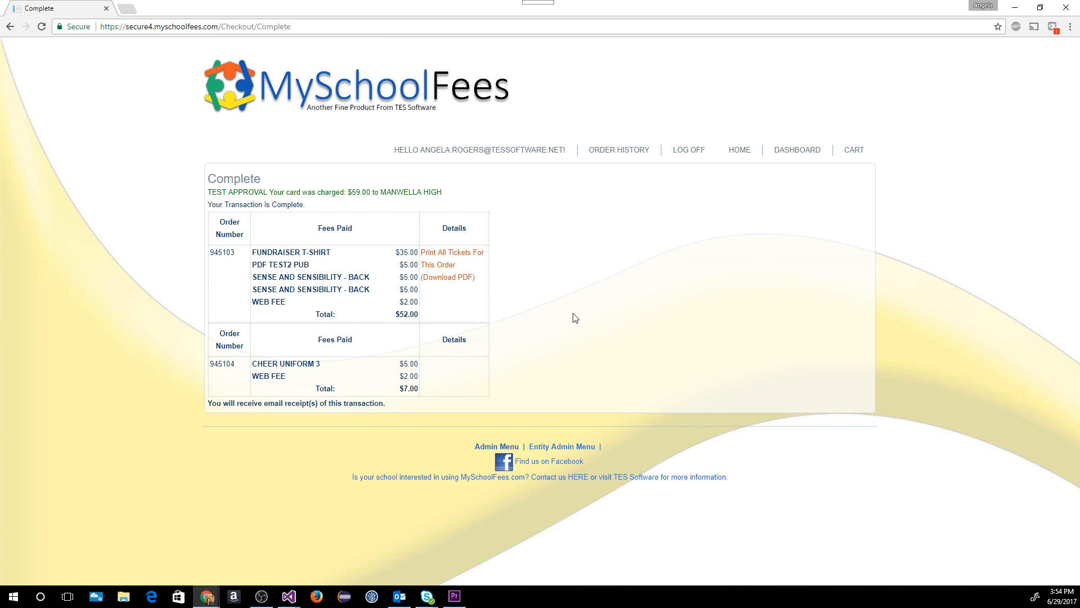
mouse_move(560, 299)
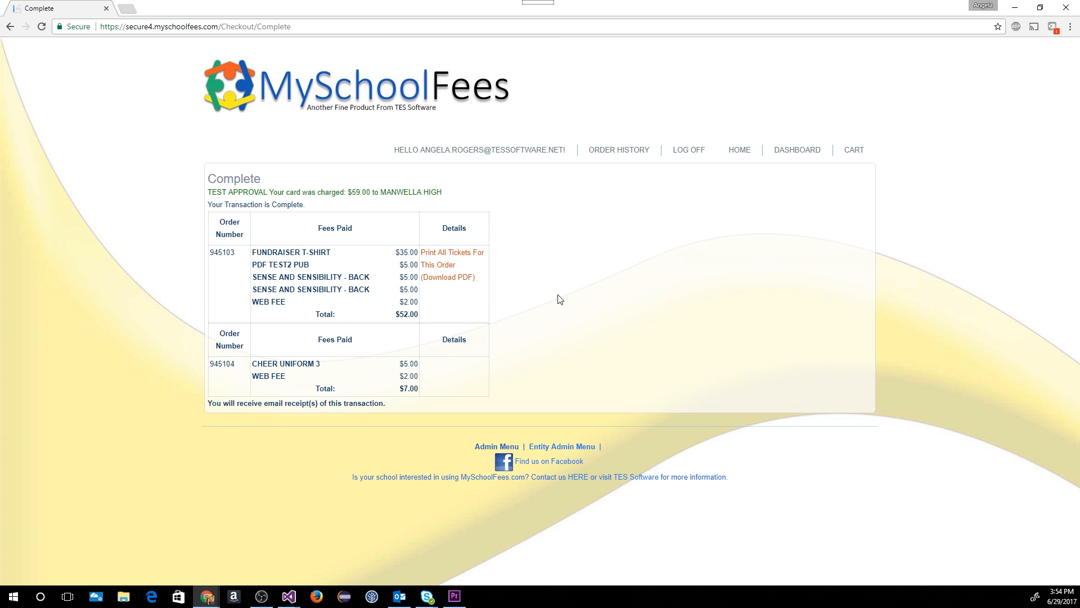
mouse_move(451, 252)
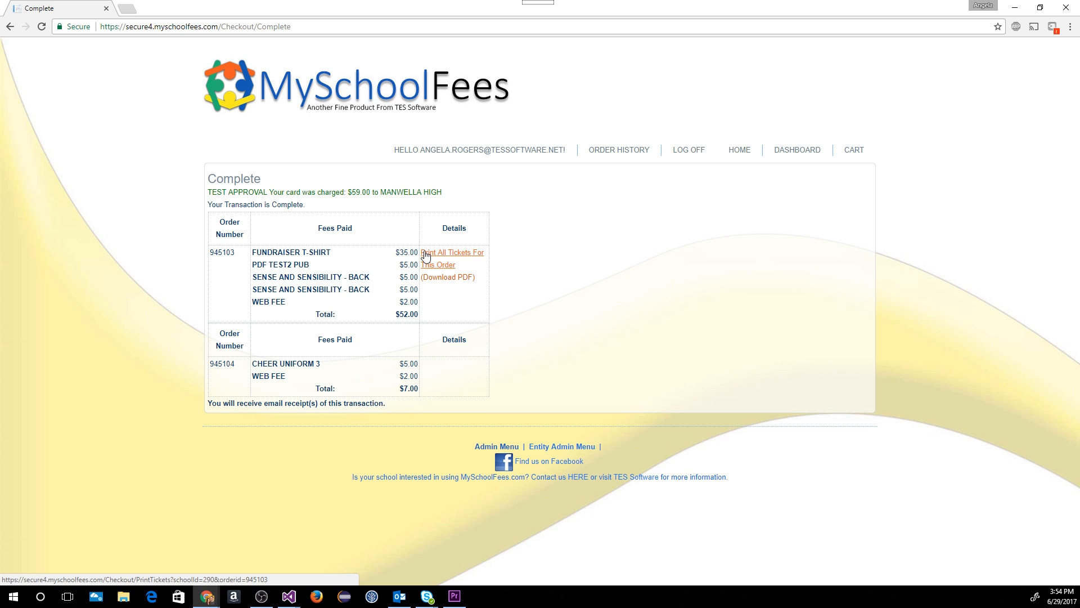
mouse_move(433, 257)
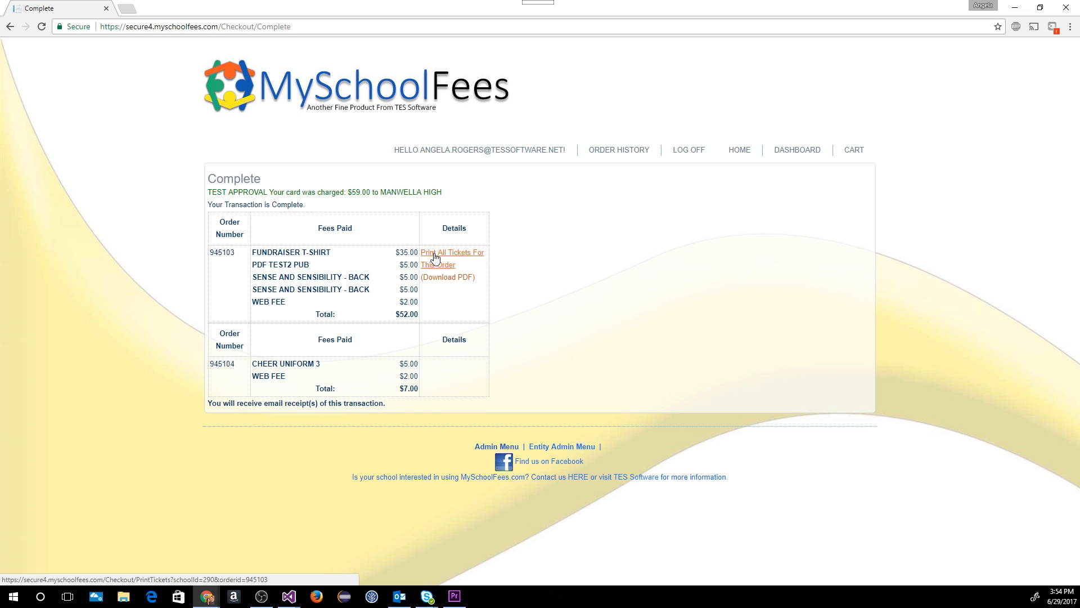
Preview the printable Sense and Sensibility tickets for order 945103
click(451, 257)
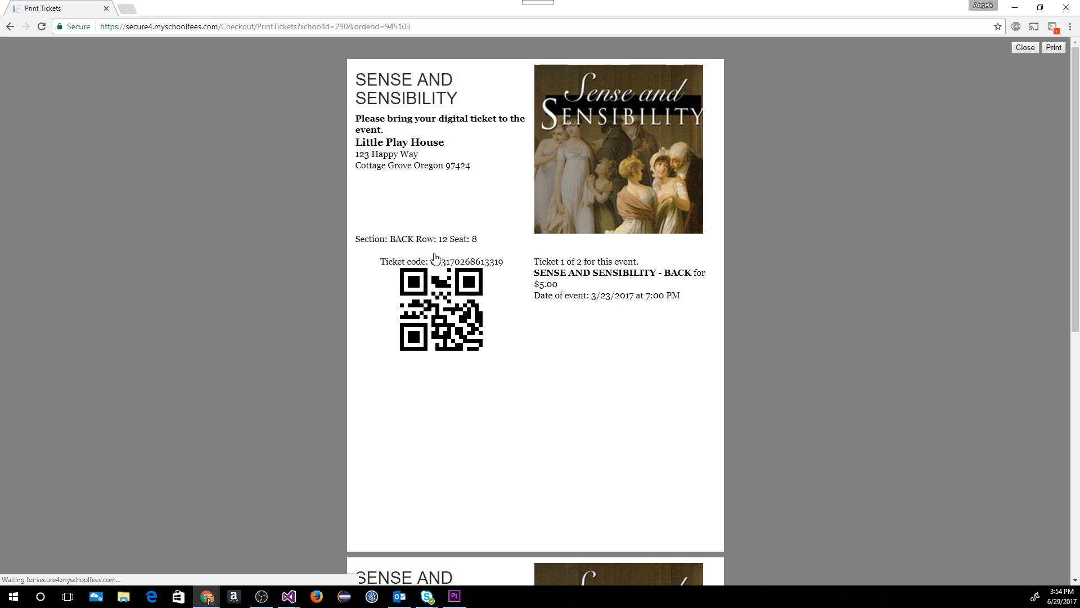
scroll(down, 3)
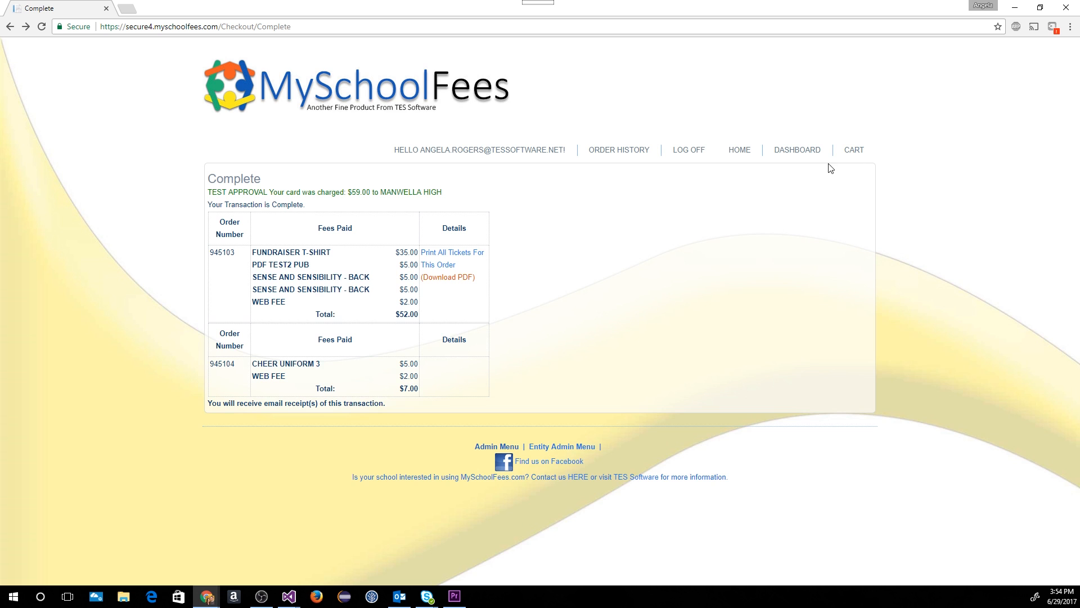
mouse_move(824, 168)
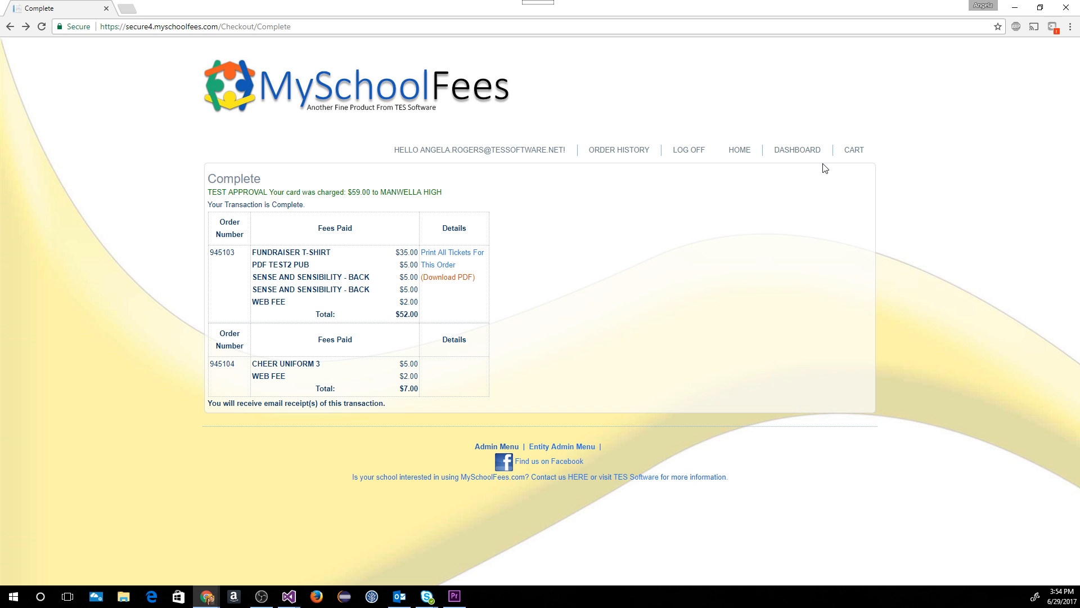